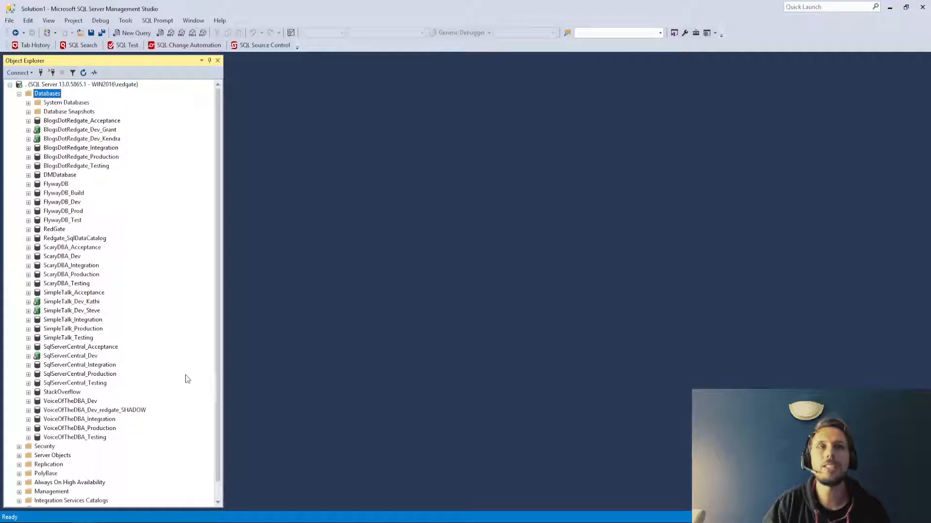
{"action": "mouse_move", "coordinate": [130, 417]}
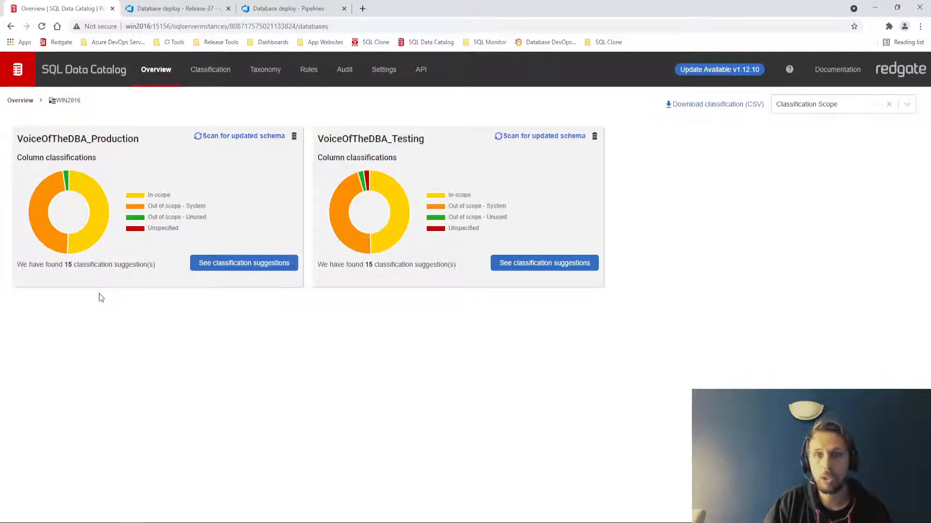
{"action": "mouse_move", "coordinate": [66, 285]}
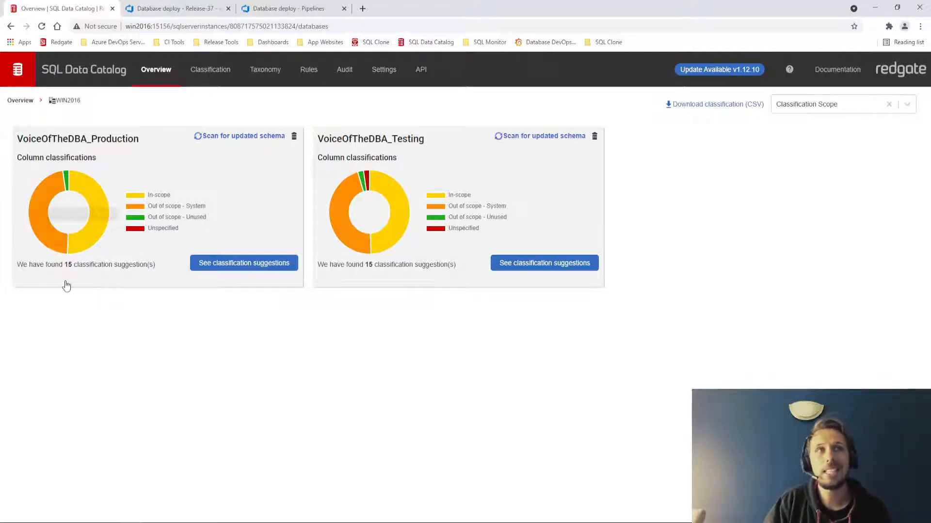
{"action": "mouse_move", "coordinate": [408, 388]}
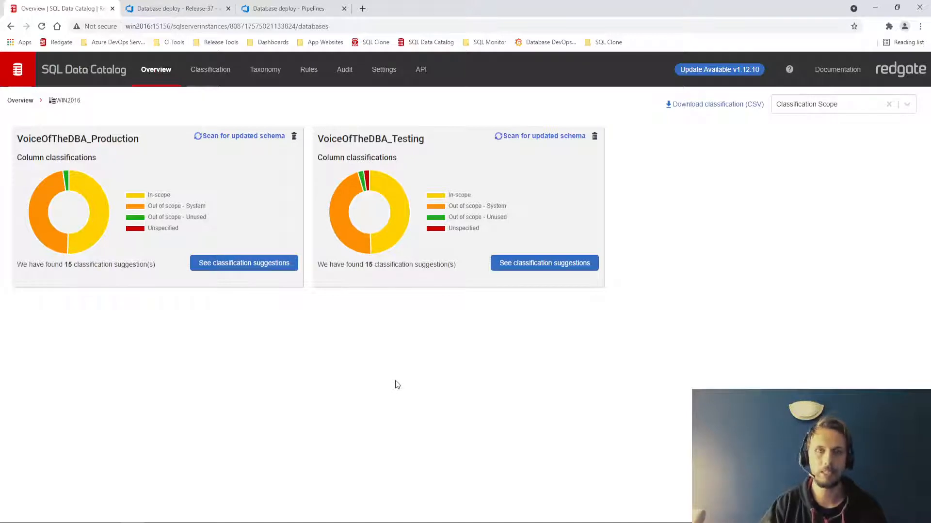
{"action": "mouse_move", "coordinate": [134, 464]}
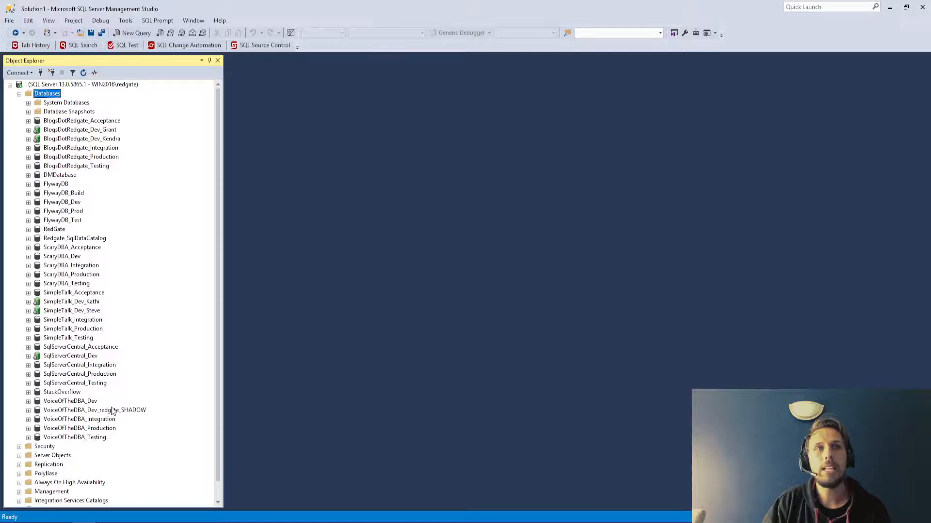
Step: Return to the SQL Data Catalog overview, then view Release-37's release progress in Azure DevOps
{"action": "left_click", "coordinate": [70, 401]}
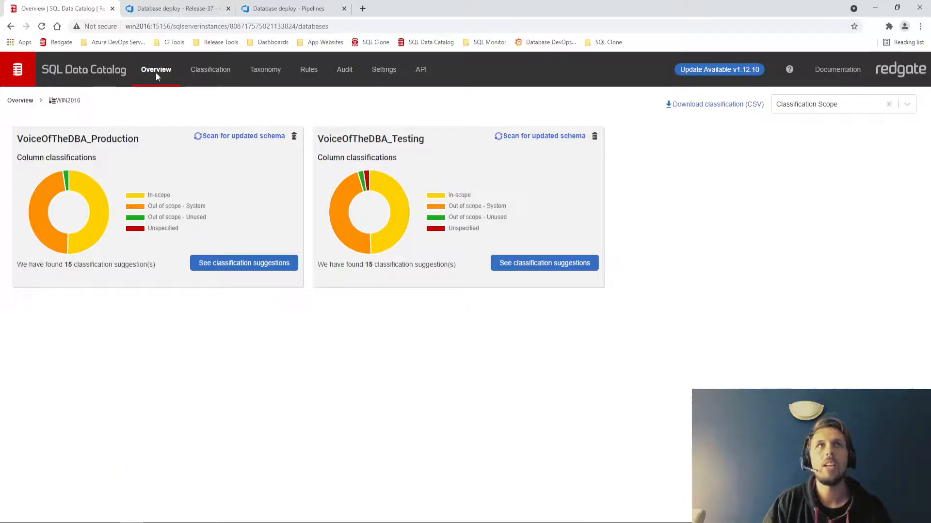
{"action": "left_click", "coordinate": [173, 8]}
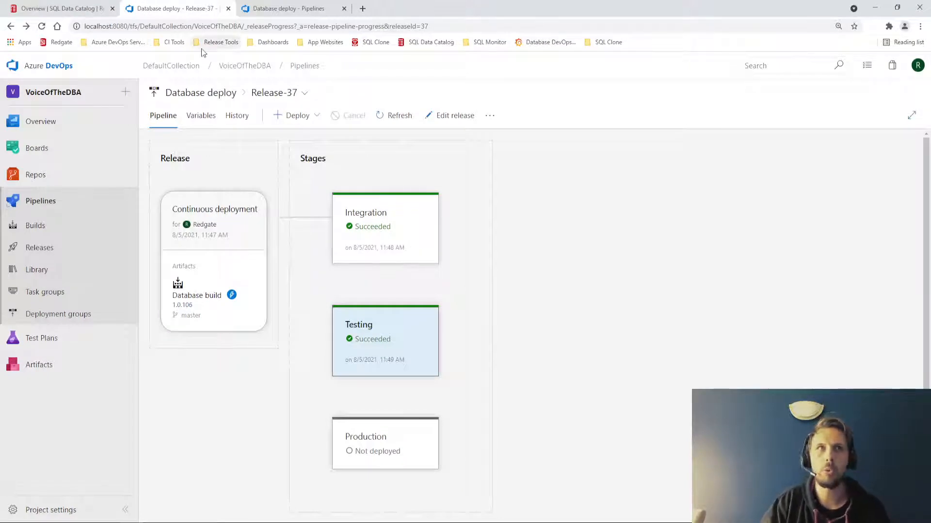
{"action": "mouse_move", "coordinate": [430, 235]}
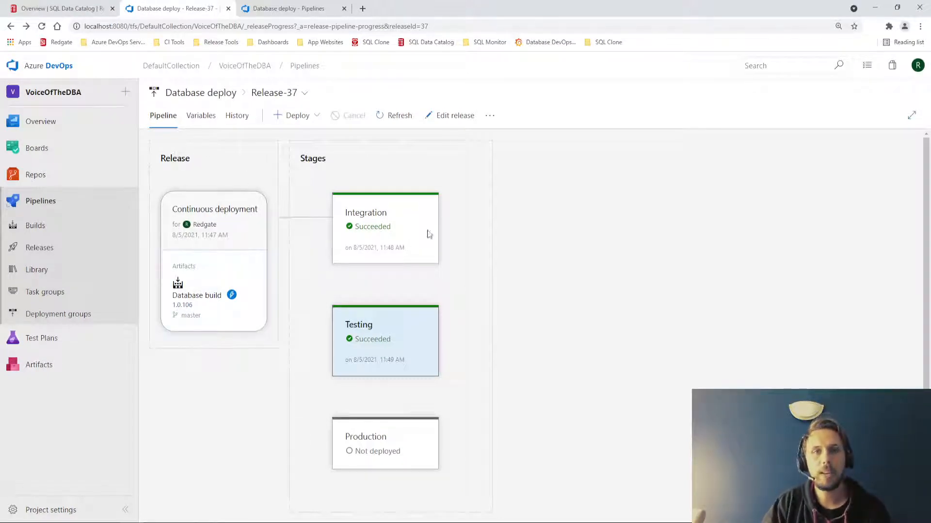
{"action": "mouse_move", "coordinate": [192, 413]}
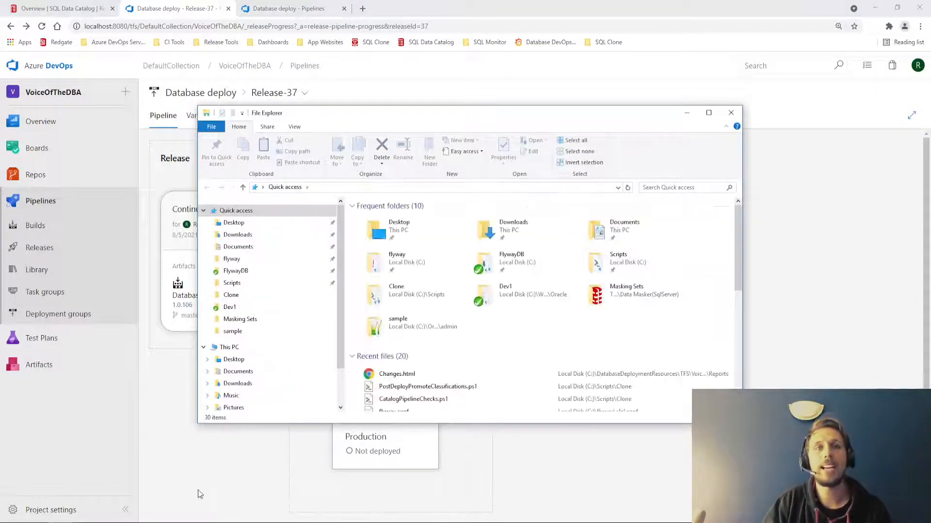
Step: Browse C:\DatabaseDeploymentResources\TFS\VoiceOfTheDBA\Release-37\Integration to reach its change reports
{"action": "left_click", "coordinate": [242, 375]}
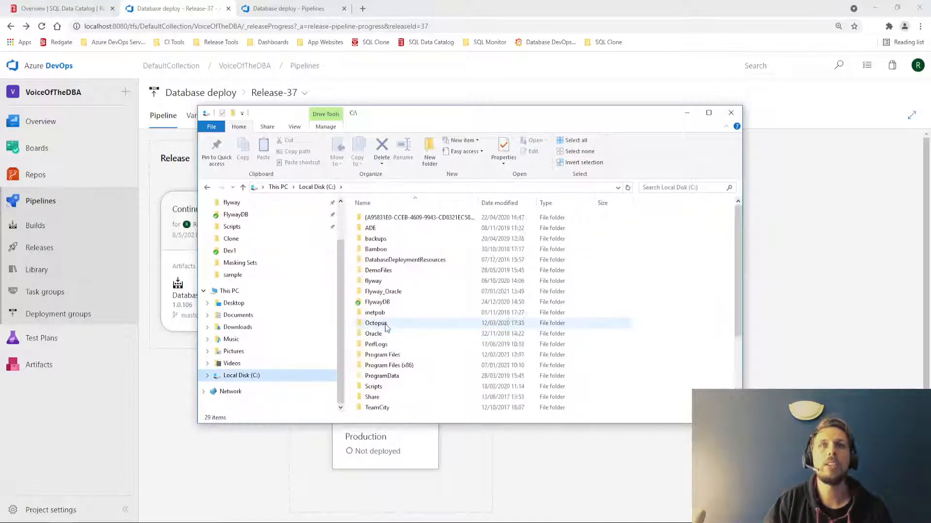
{"action": "double_click", "coordinate": [405, 259]}
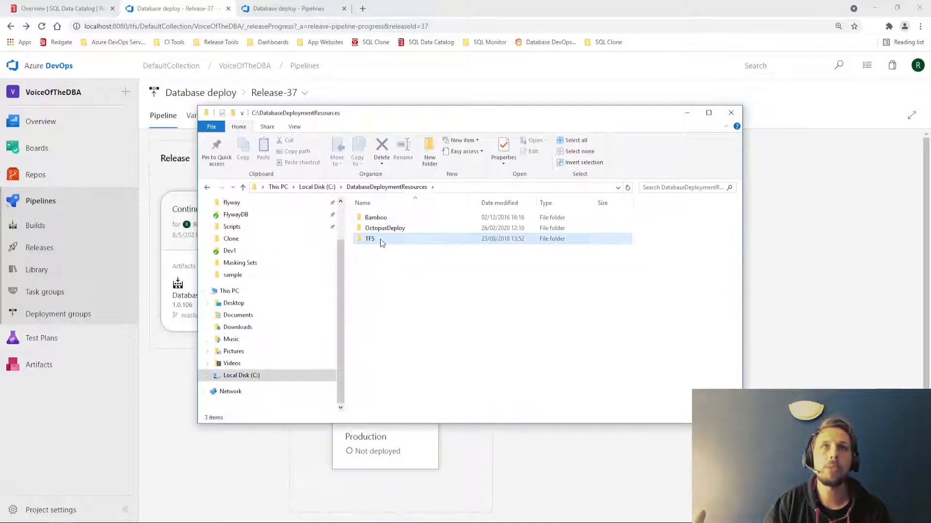
{"action": "double_click", "coordinate": [370, 239]}
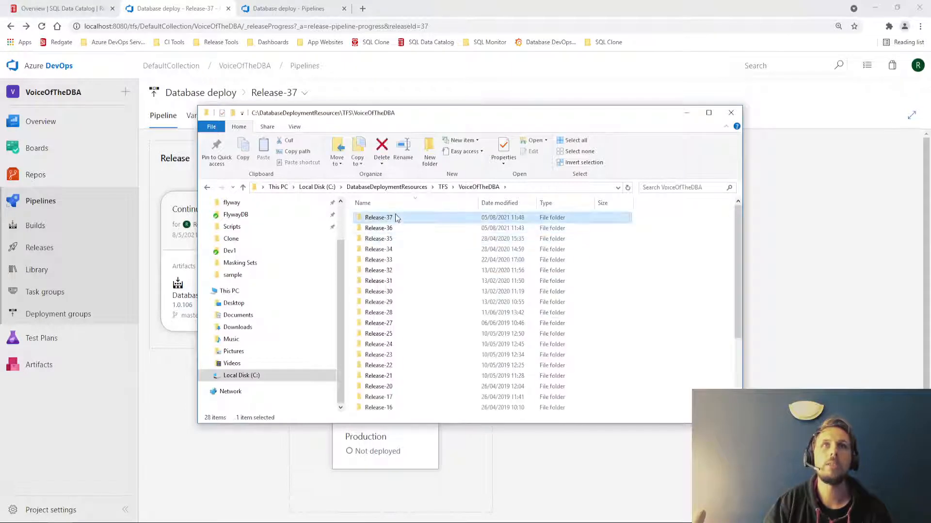
{"action": "double_click", "coordinate": [378, 216]}
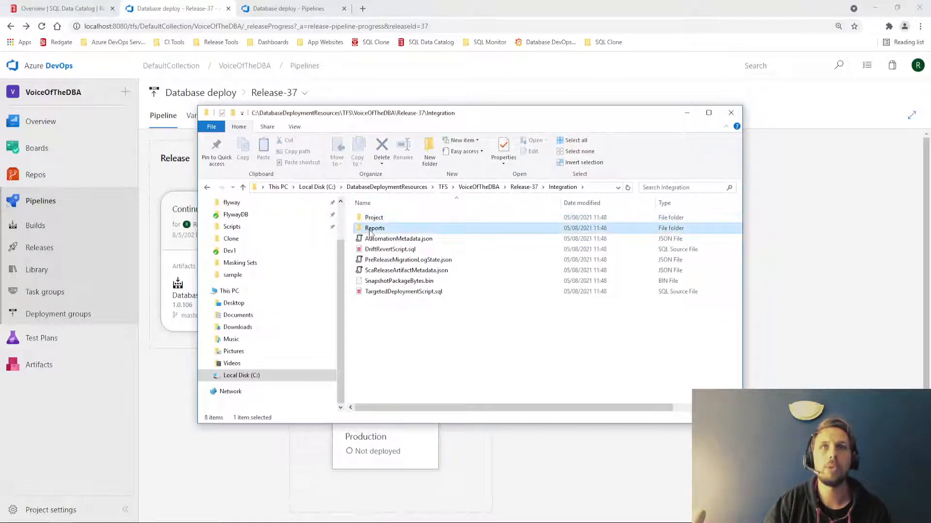
{"action": "double_click", "coordinate": [374, 228]}
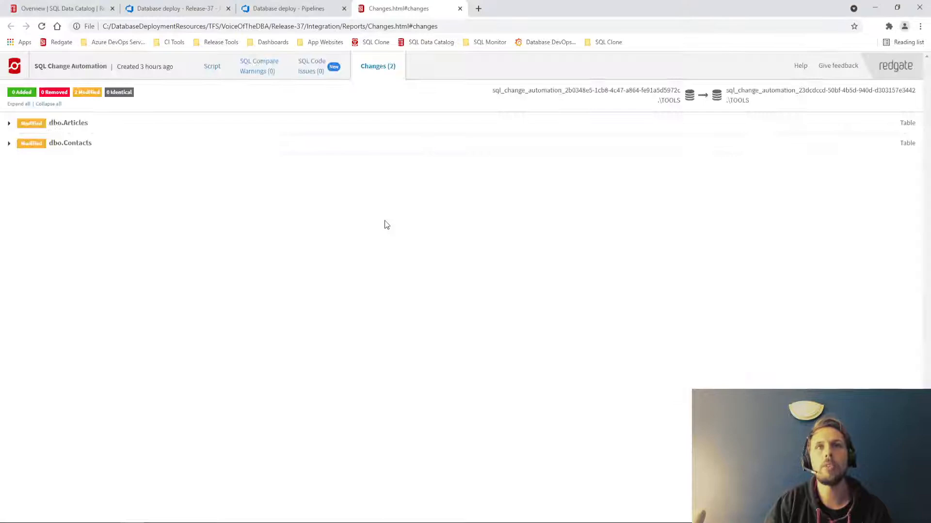
Step: Inspect dbo.Contacts' new MySpace column in the Changes report, then show the Database deploy pipeline
{"action": "left_click", "coordinate": [8, 123]}
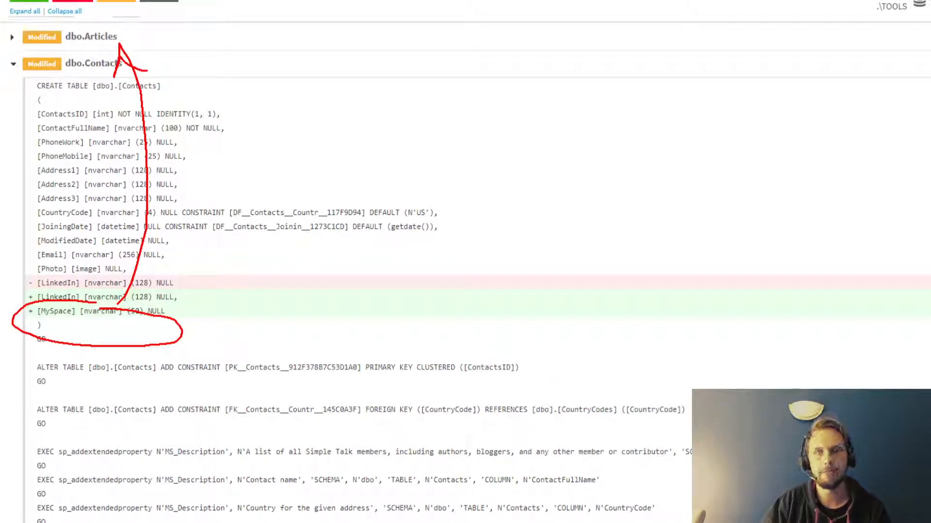
{"action": "left_click", "coordinate": [13, 142]}
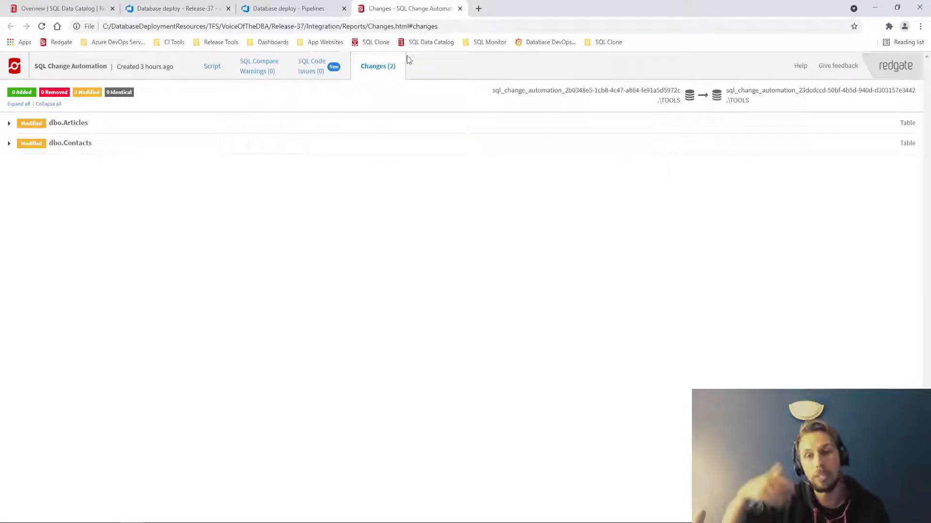
{"action": "left_click", "coordinate": [290, 9]}
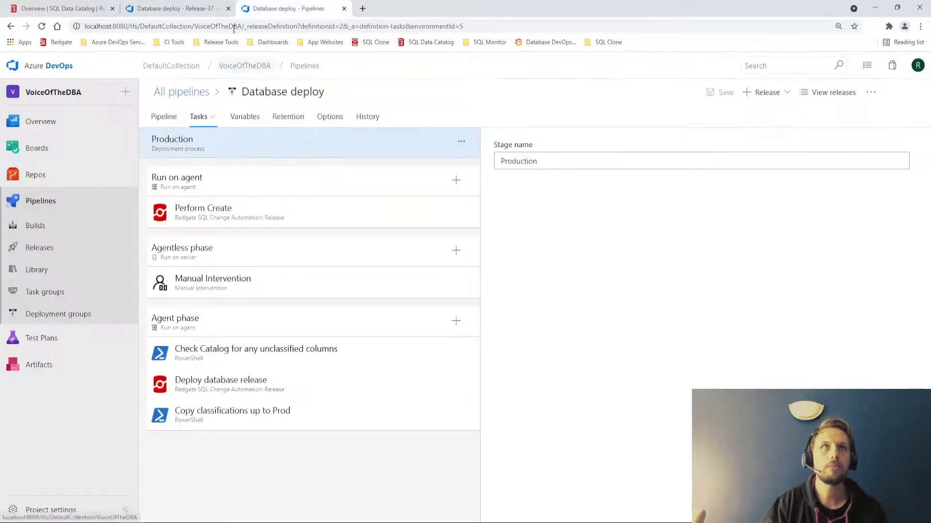
Step: Review Release-37's undeployed Production stage, then return to the SQL Data Catalog overview
{"action": "left_click", "coordinate": [173, 9]}
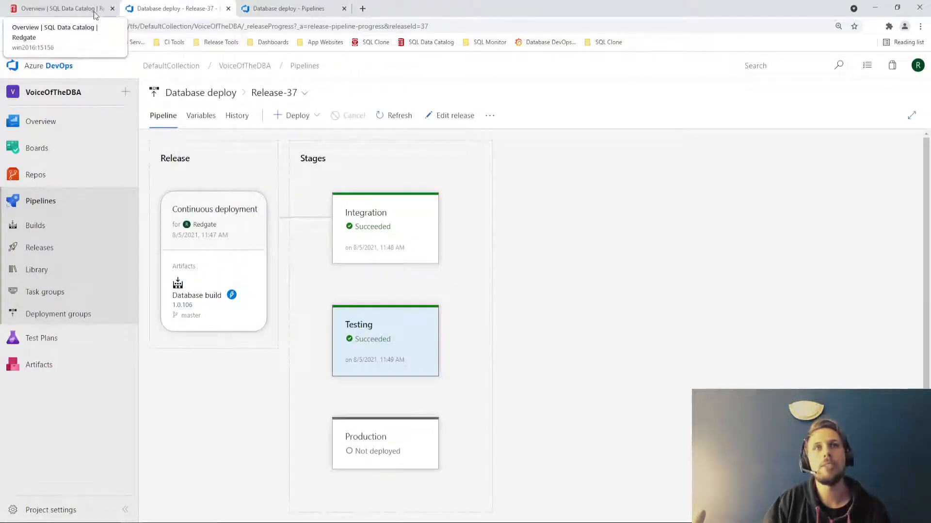
{"action": "left_click", "coordinate": [59, 8]}
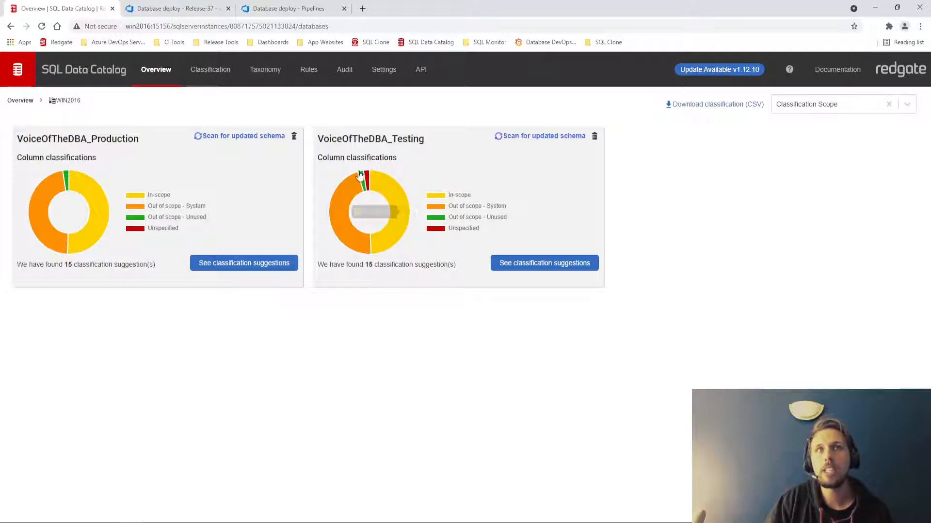
Step: List VoiceOfTheDBA_Testing's untagged columns (Articles.Rating, Contacts.MySpace), then show the pipeline's Production tasks
{"action": "left_click", "coordinate": [543, 262]}
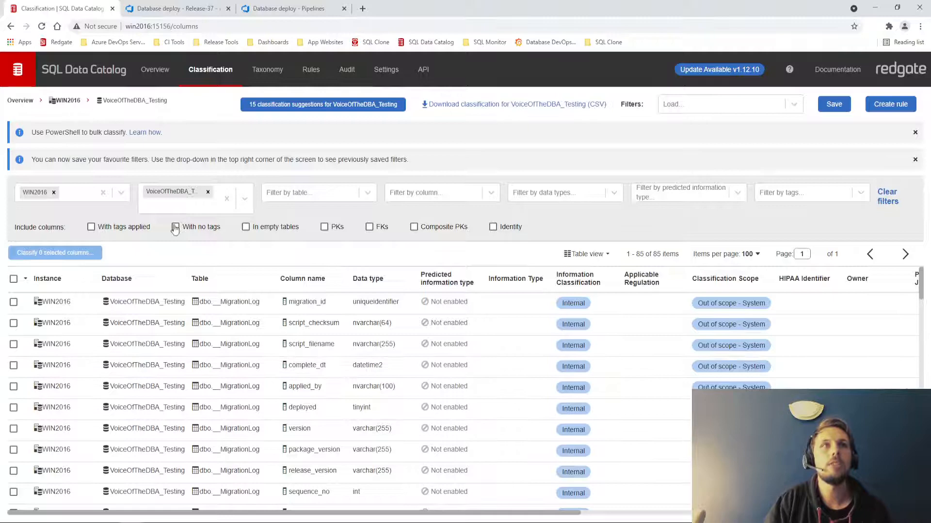
{"action": "left_click", "coordinate": [175, 226]}
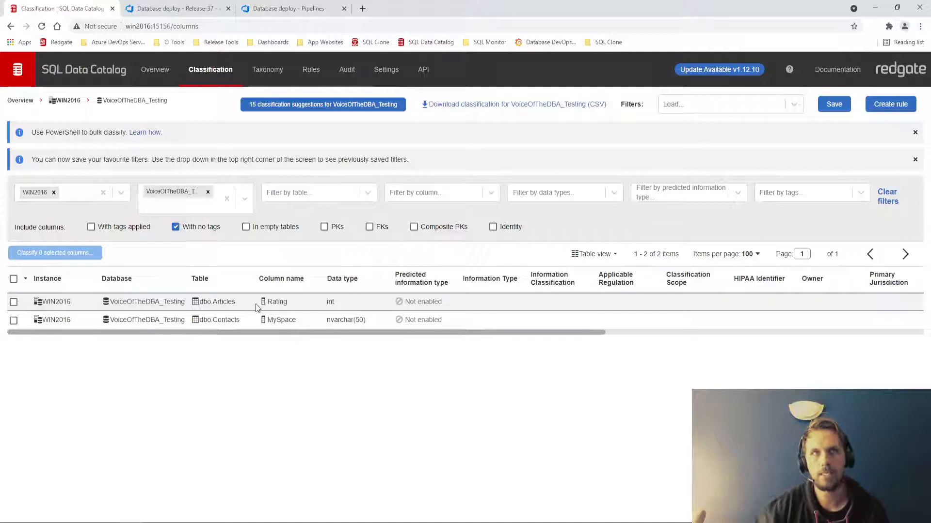
{"action": "mouse_move", "coordinate": [290, 322]}
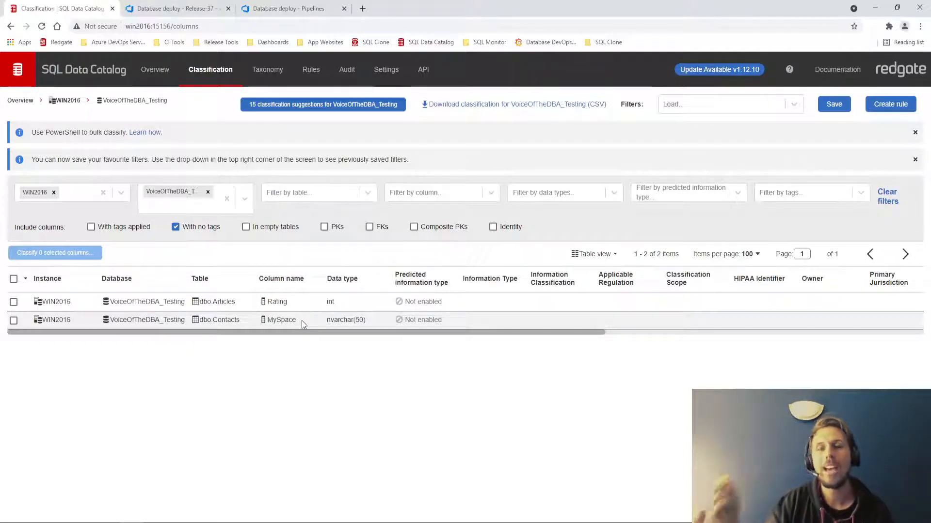
{"action": "mouse_move", "coordinate": [380, 207]}
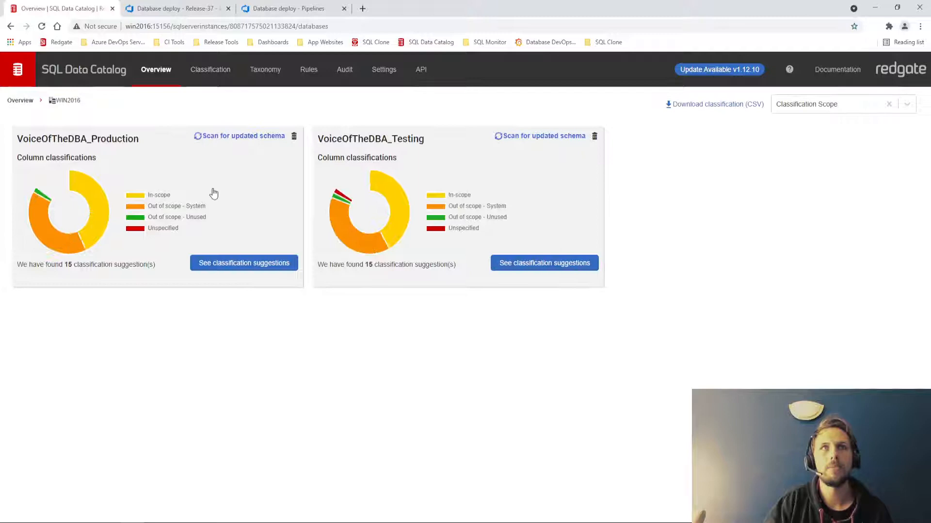
{"action": "mouse_move", "coordinate": [366, 176]}
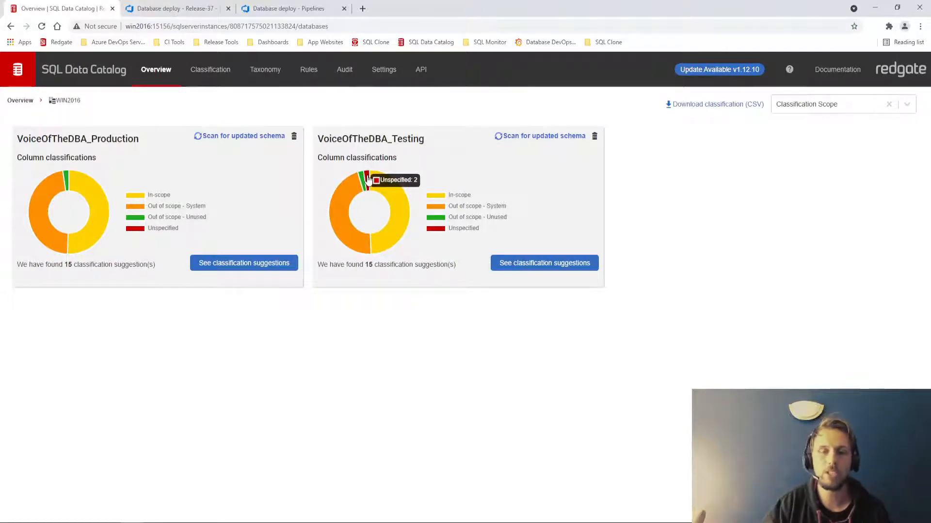
{"action": "mouse_move", "coordinate": [325, 110]}
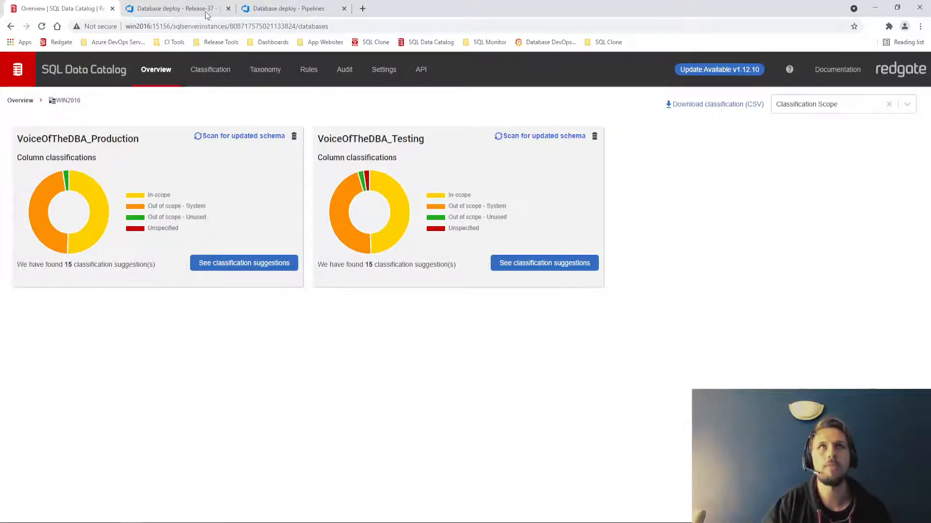
{"action": "left_click", "coordinate": [290, 9]}
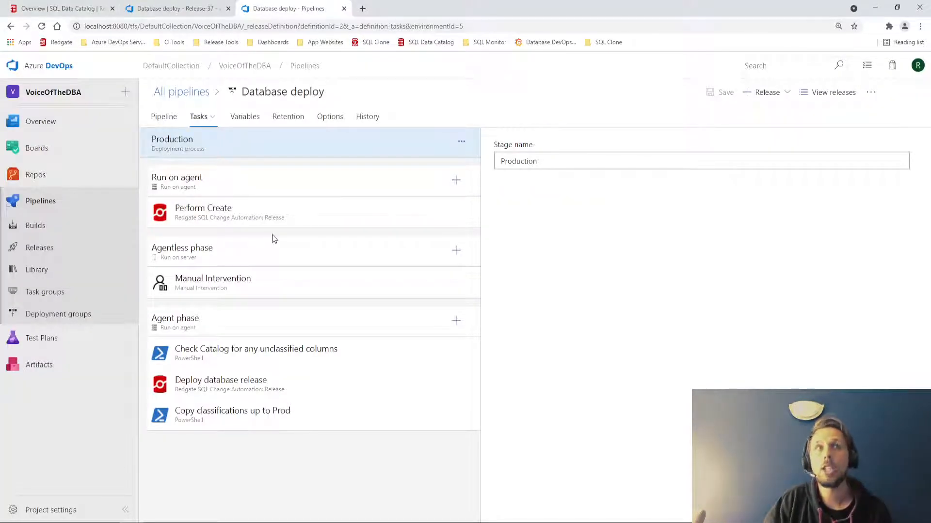
{"action": "mouse_move", "coordinate": [277, 281]}
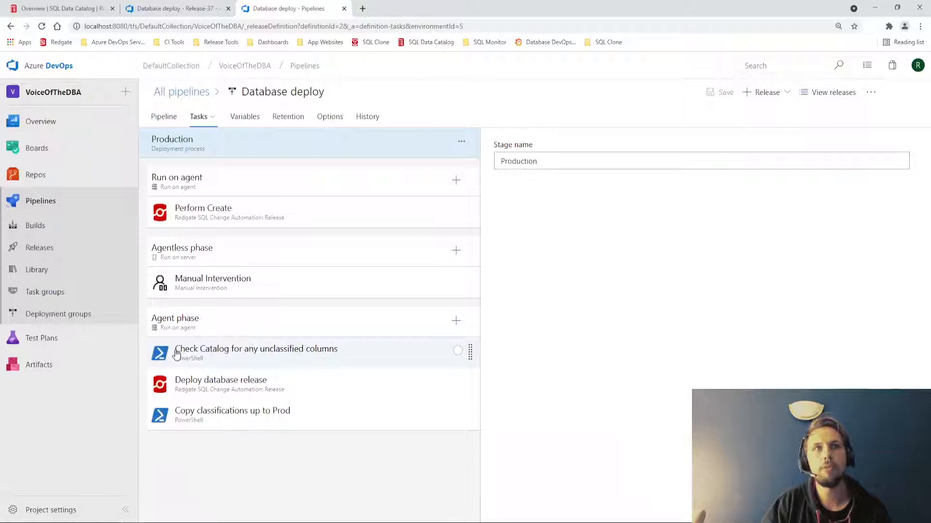
{"action": "left_click", "coordinate": [256, 349]}
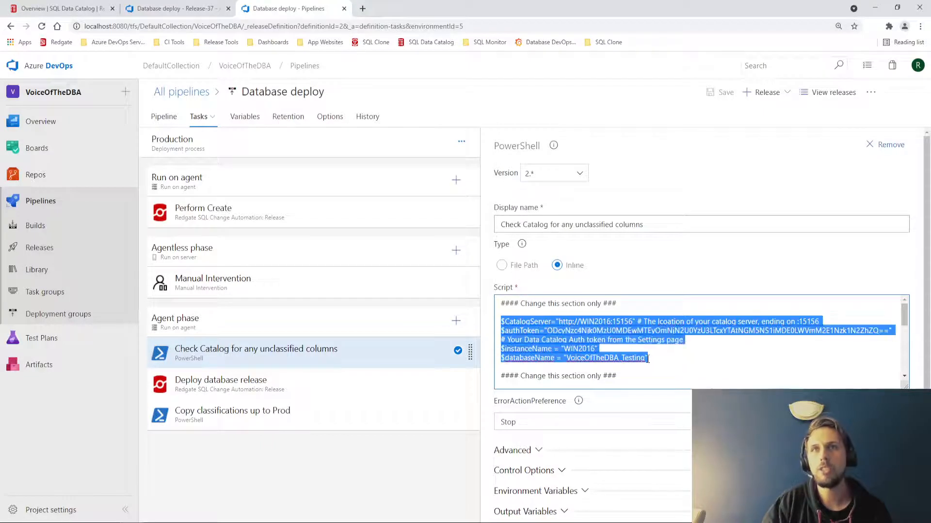
Step: Read through the Check Catalog task's inline PowerShell script, then select the Deploy database release task
{"action": "left_click", "coordinate": [582, 311]}
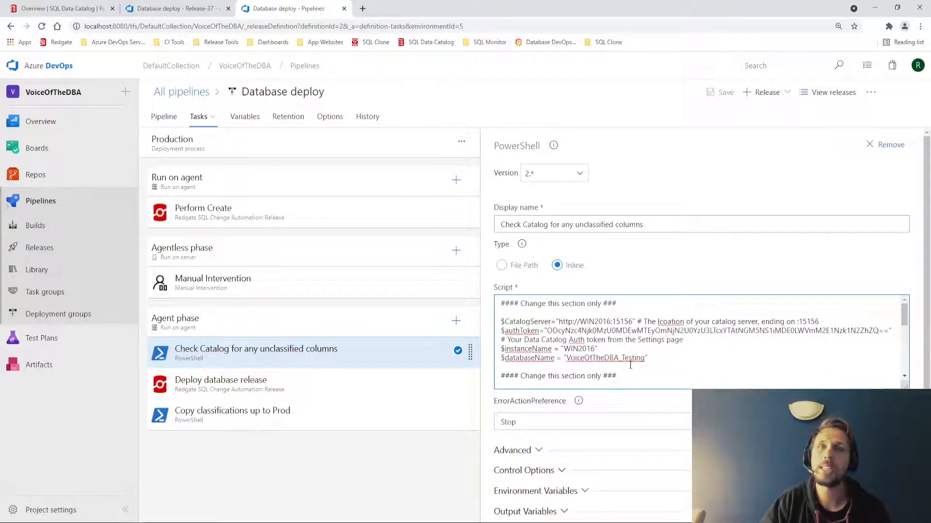
{"action": "double_click", "coordinate": [594, 320]}
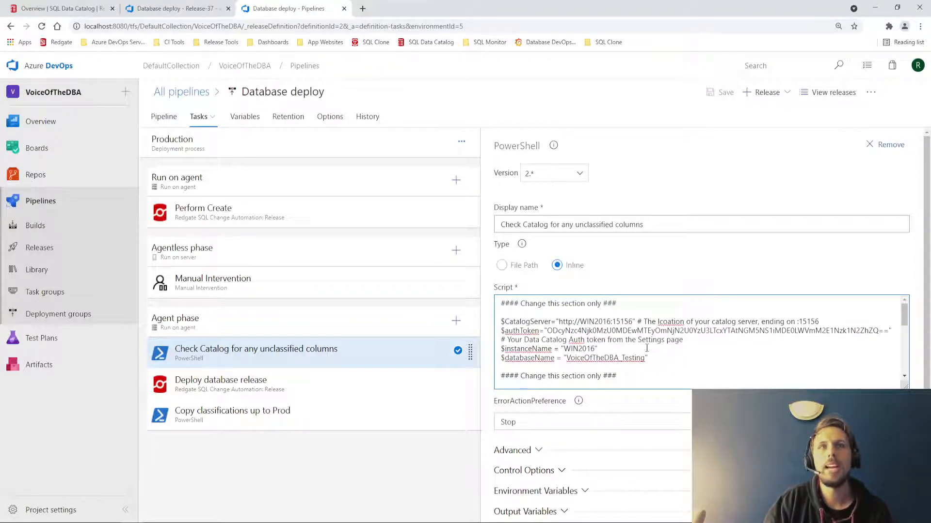
{"action": "scroll", "scroll_direction": "down", "scroll_amount": 3}
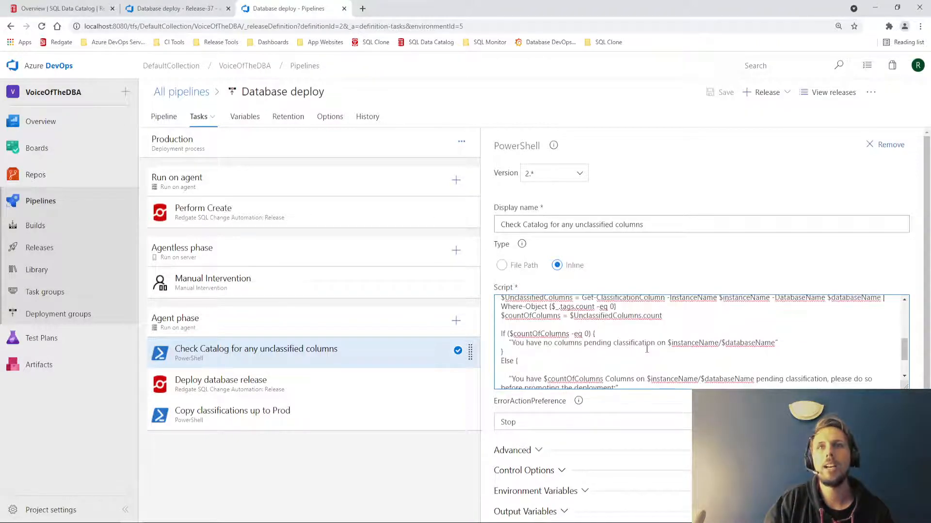
{"action": "scroll", "scroll_direction": "down", "scroll_amount": 3}
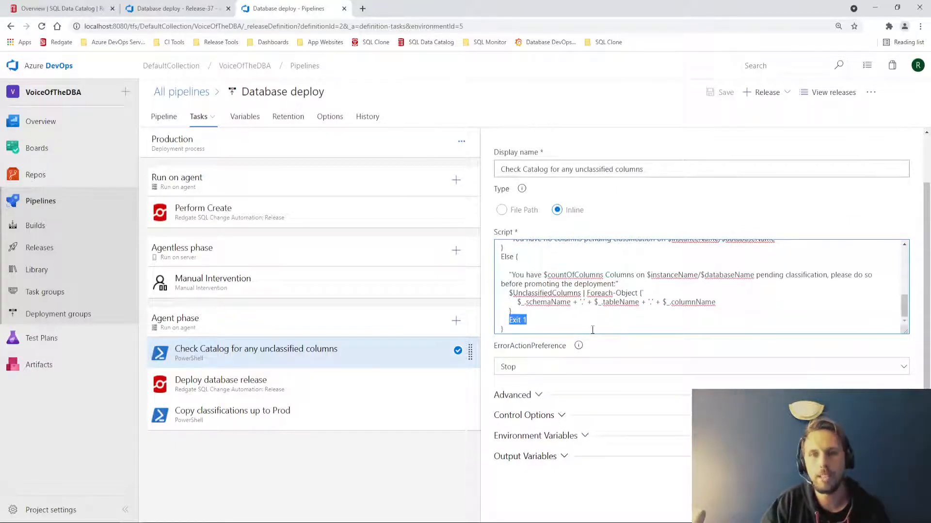
{"action": "mouse_move", "coordinate": [597, 324]}
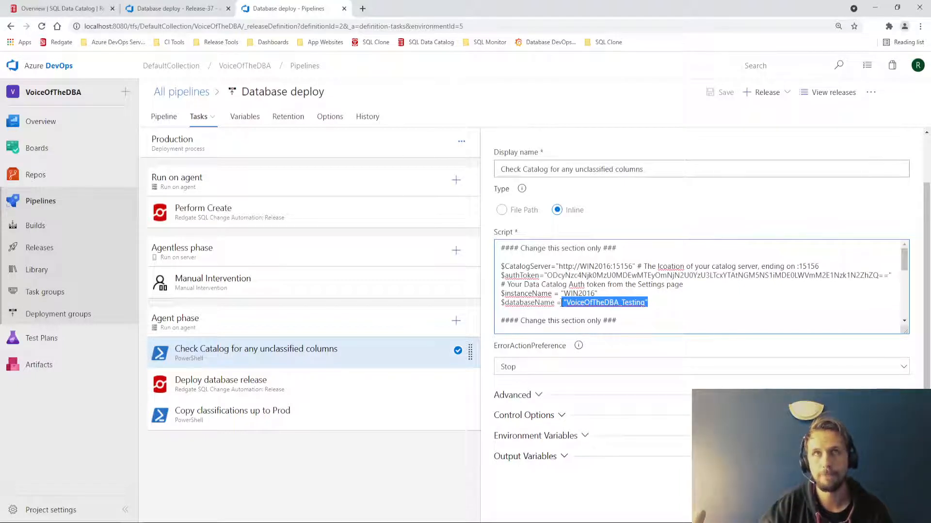
{"action": "scroll", "scroll_direction": "down", "scroll_amount": 3}
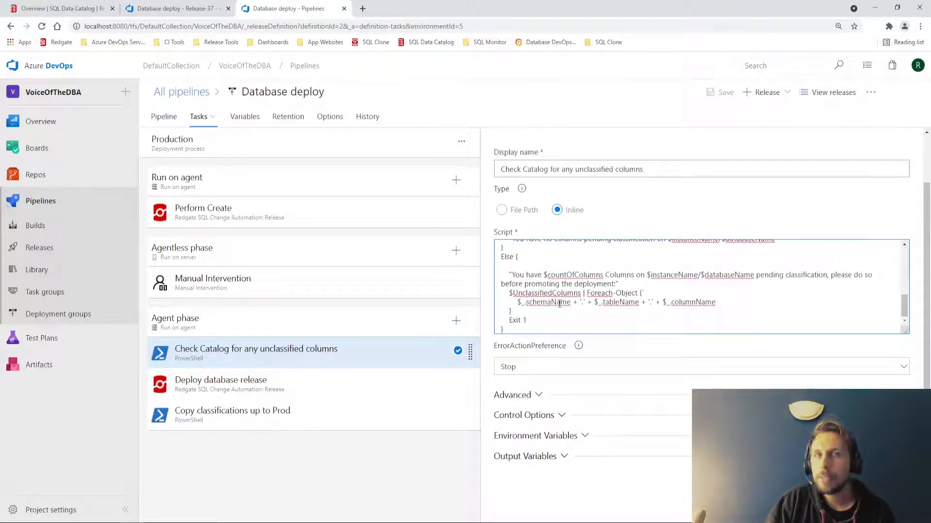
{"action": "double_click", "coordinate": [516, 320]}
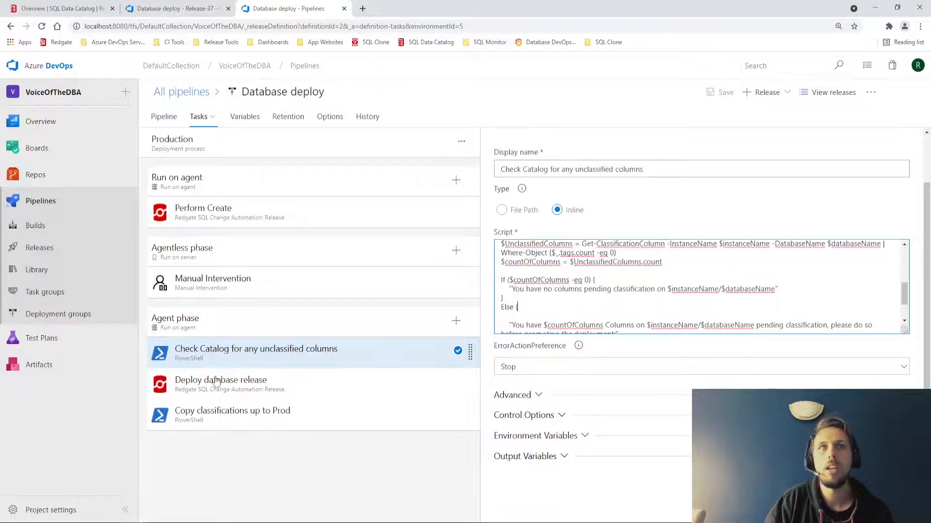
{"action": "left_click", "coordinate": [221, 380]}
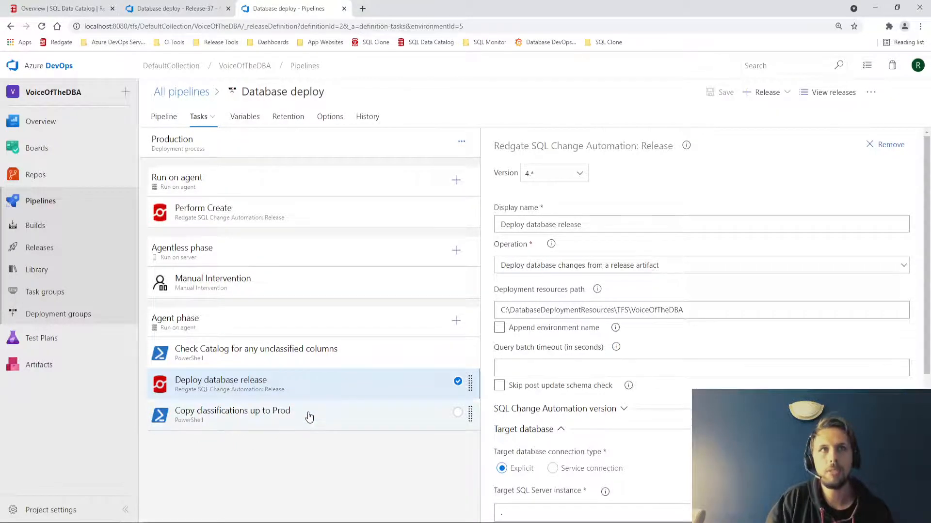
Step: View the Copy classifications up to Prod task's script, then show the SQL Data Catalog overview
{"action": "left_click", "coordinate": [232, 415]}
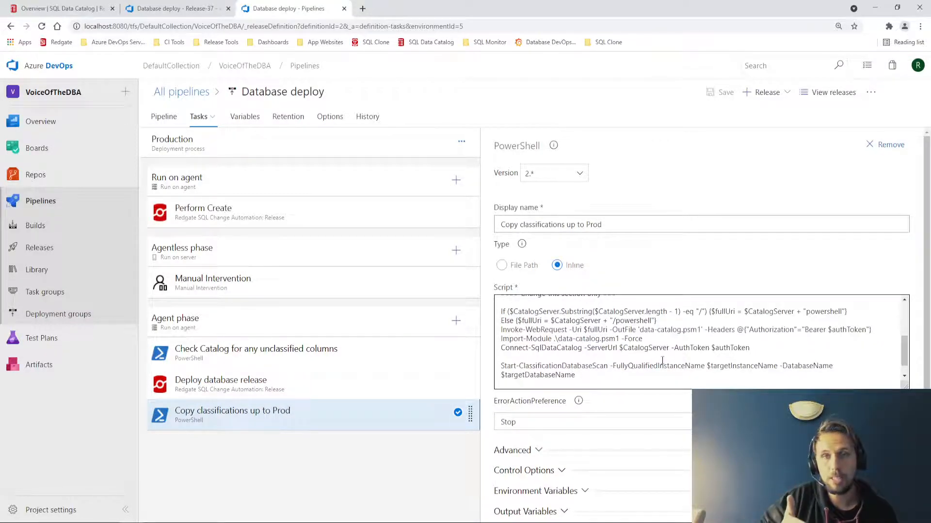
{"action": "left_click", "coordinate": [59, 9]}
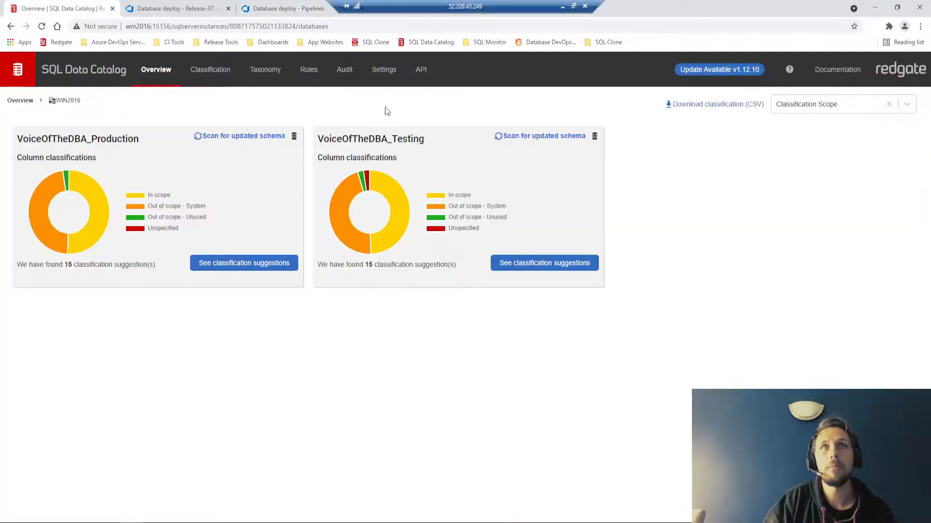
{"action": "mouse_move", "coordinate": [231, 304]}
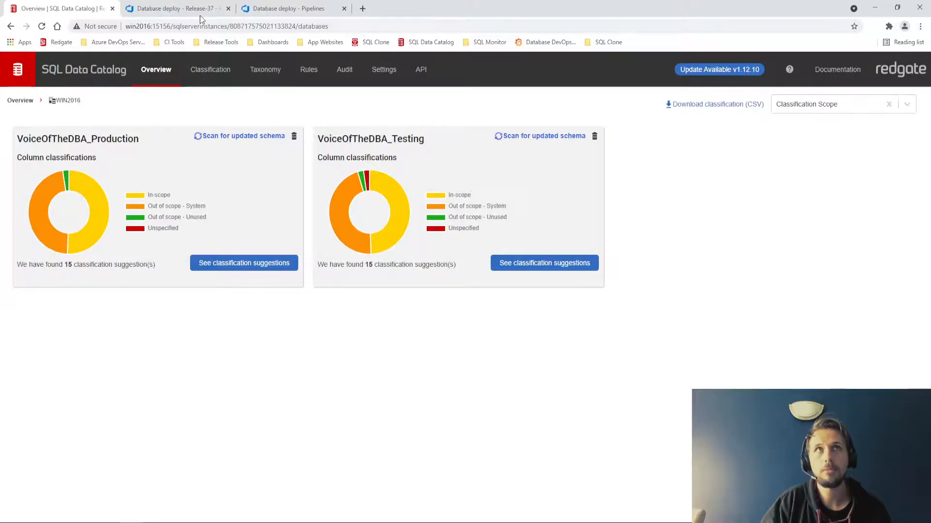
Step: Deploy Release-37 to the Production stage and view its in-progress deployment logs
{"action": "left_click", "coordinate": [172, 9]}
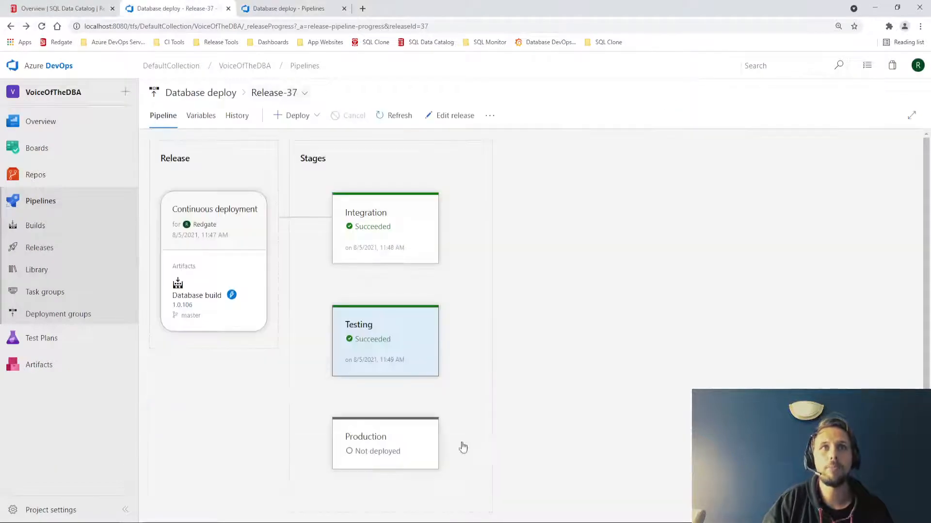
{"action": "left_click", "coordinate": [364, 483]}
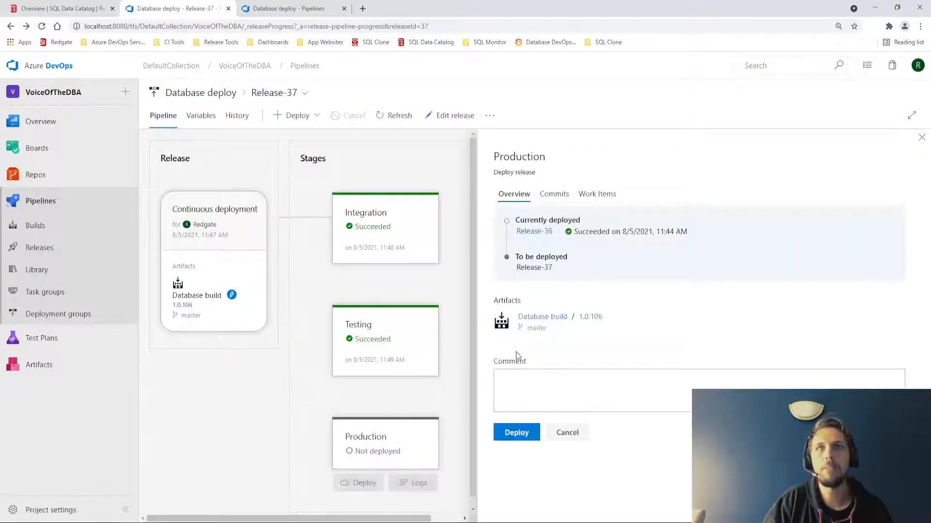
{"action": "left_click", "coordinate": [516, 433]}
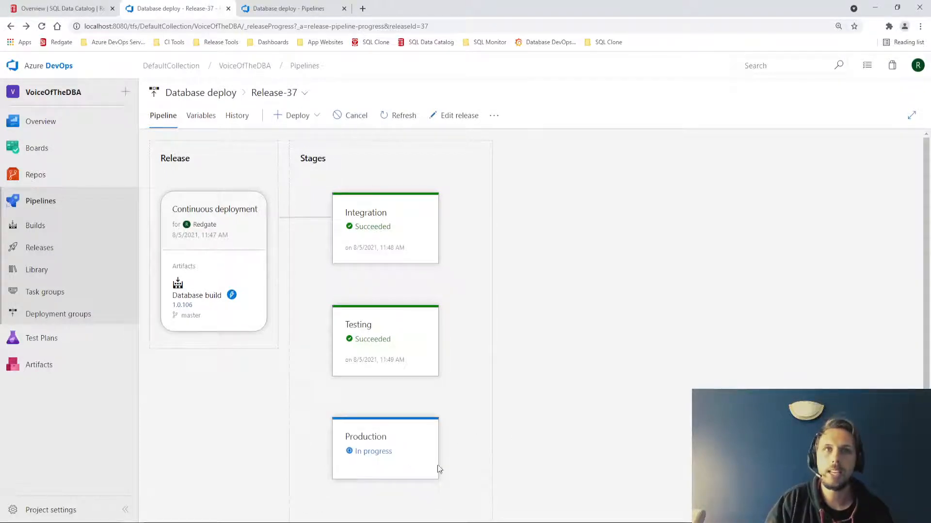
{"action": "left_click", "coordinate": [385, 448]}
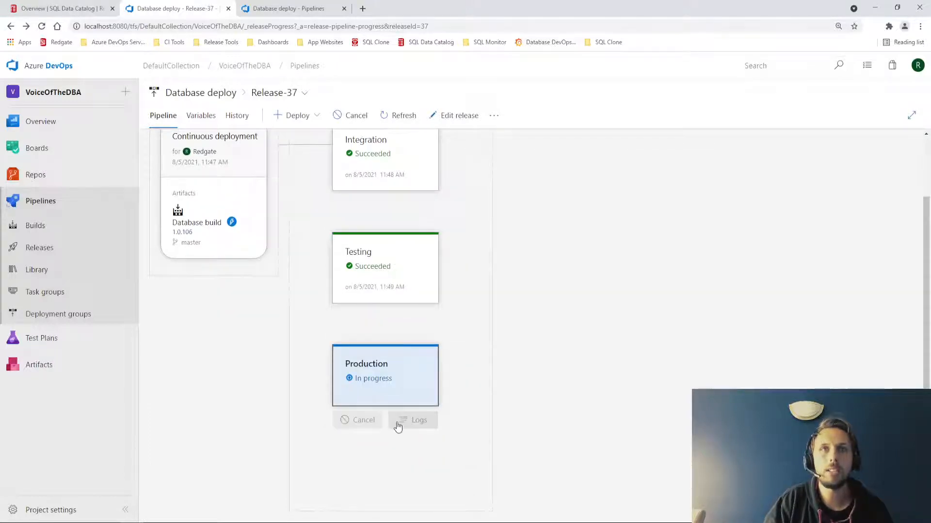
{"action": "left_click", "coordinate": [412, 420]}
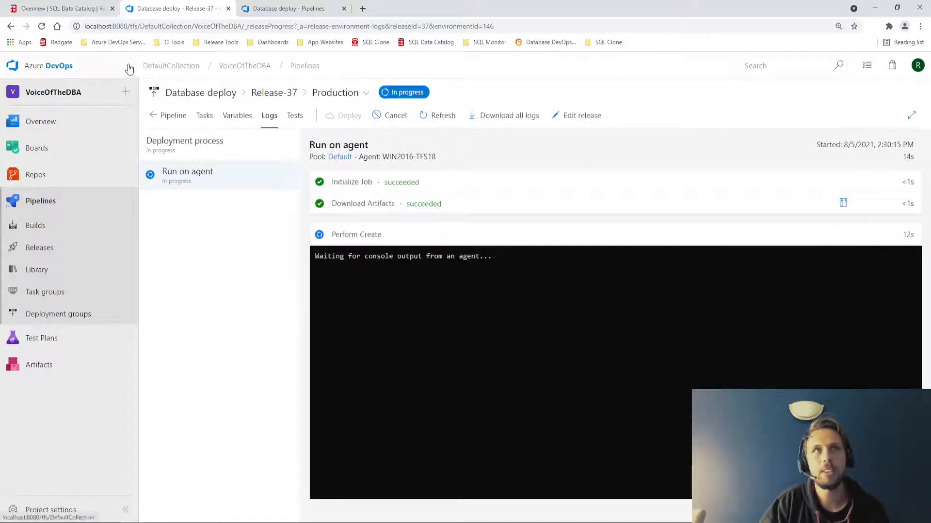
Step: Glance at the catalog overview, then resume the Production deployment waiting on manual intervention
{"action": "left_click", "coordinate": [59, 9]}
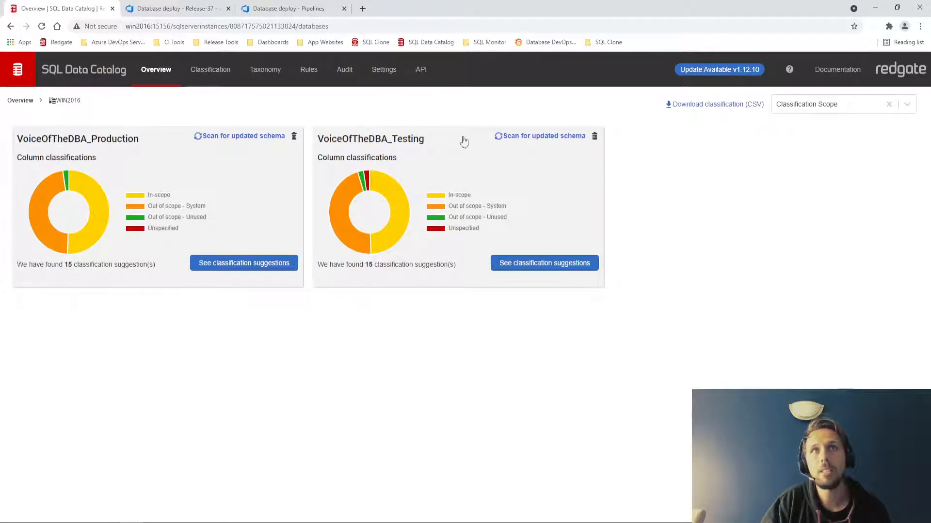
{"action": "mouse_move", "coordinate": [416, 297]}
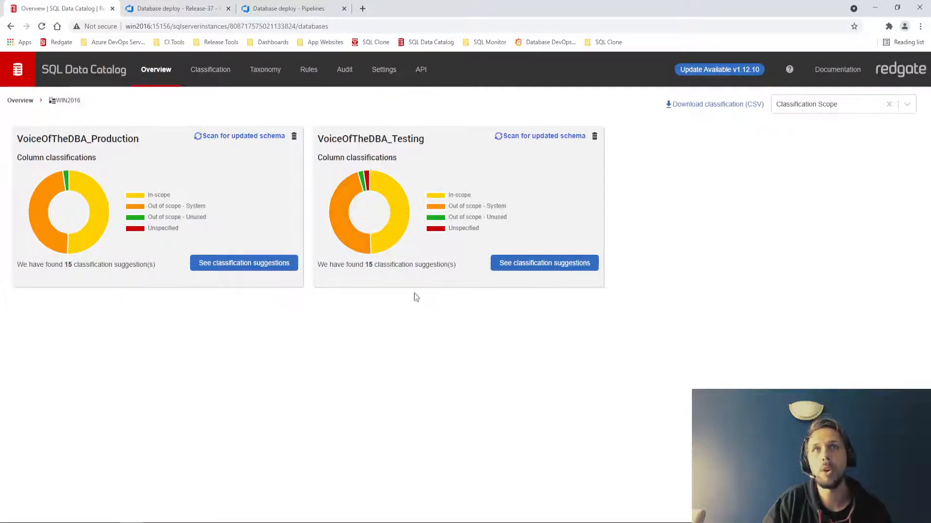
{"action": "left_click", "coordinate": [175, 9]}
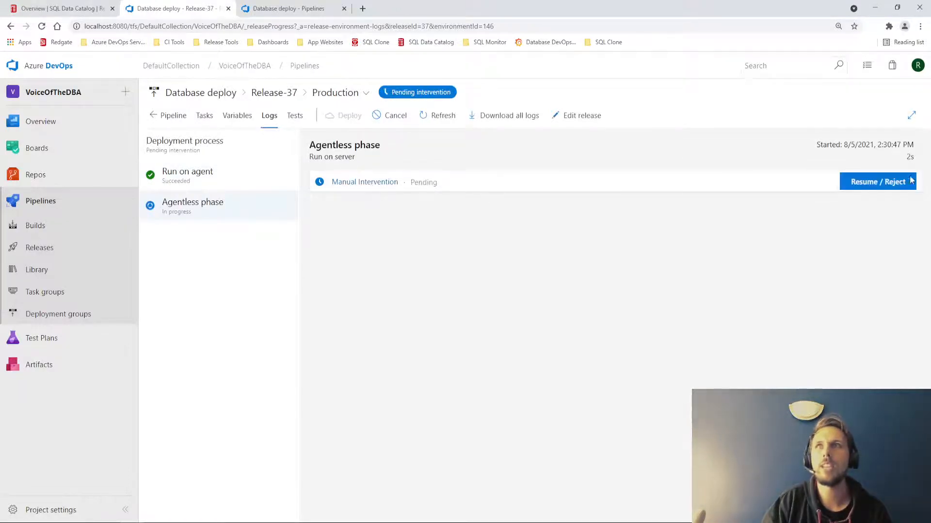
{"action": "left_click", "coordinate": [878, 182]}
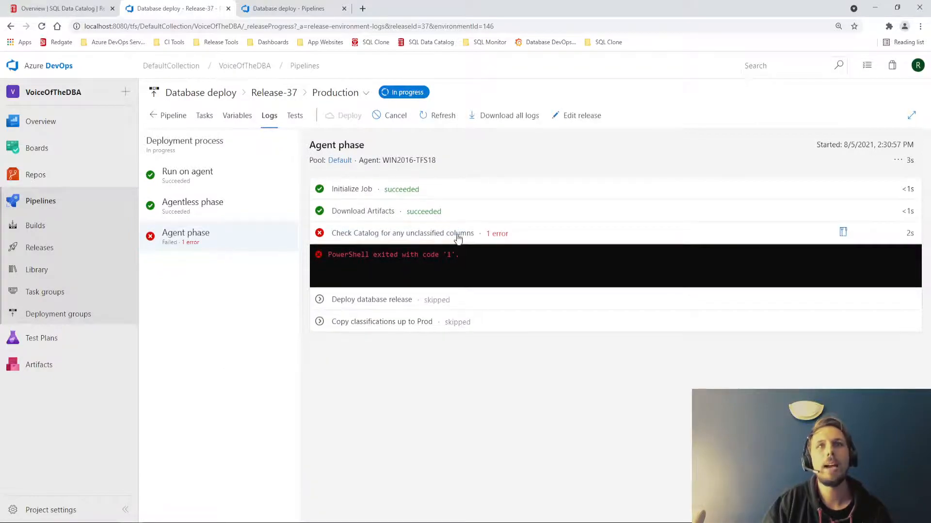
Step: Read the failed check's log naming Articles.Rating and Contacts.MySpace as unclassified, then return to the pipeline view
{"action": "left_click", "coordinate": [401, 233]}
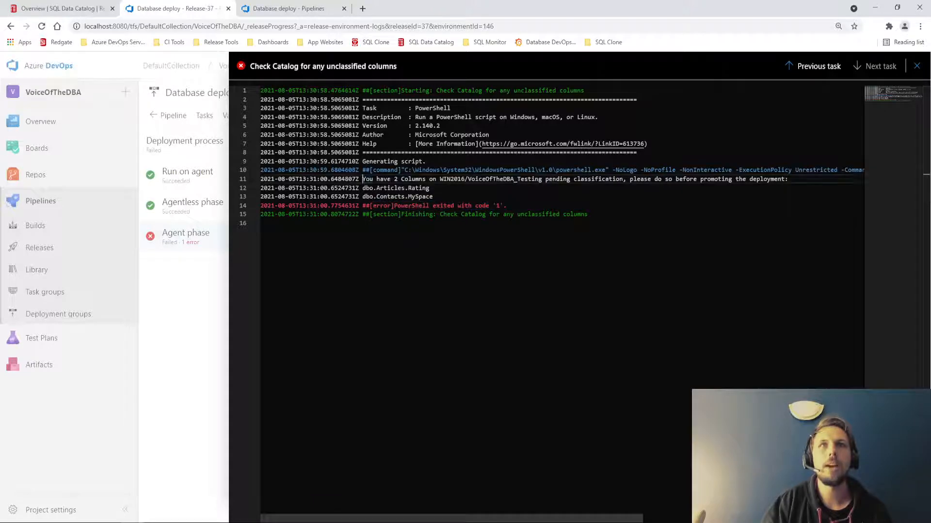
{"action": "left_click_drag", "start_coordinate": [362, 178], "coordinate": [490, 178]}
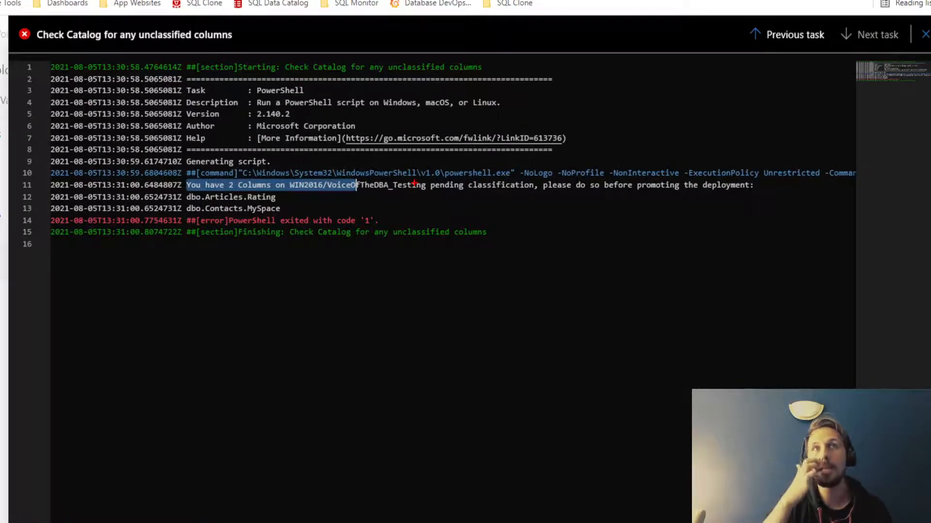
{"action": "mouse_move", "coordinate": [537, 197]}
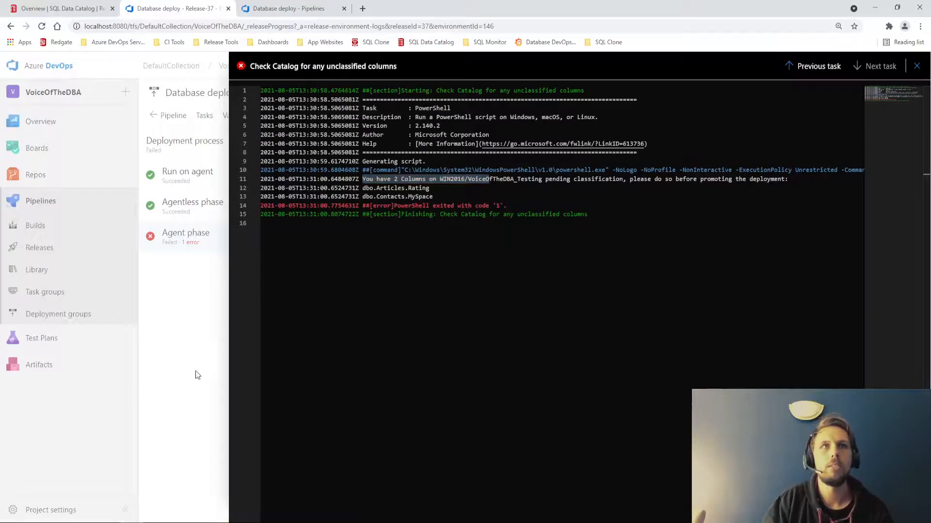
{"action": "left_click", "coordinate": [916, 66]}
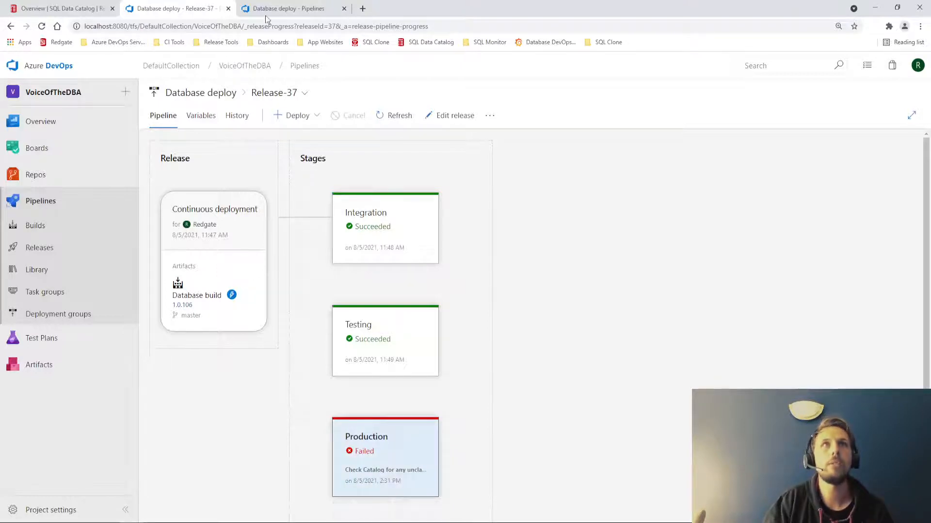
Step: Open the column classification list for VoiceOfTheDBA_Testing from the catalog overview
{"action": "left_click", "coordinate": [59, 9]}
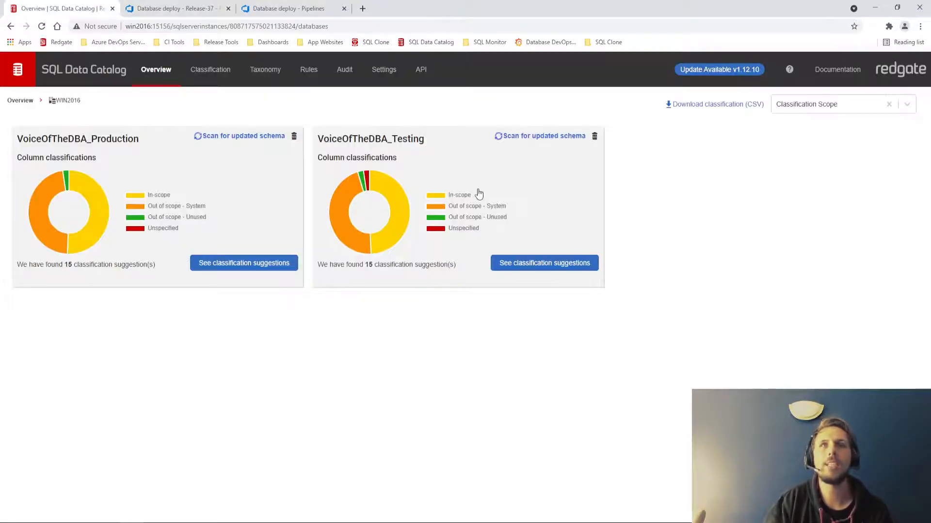
{"action": "mouse_move", "coordinate": [475, 166]}
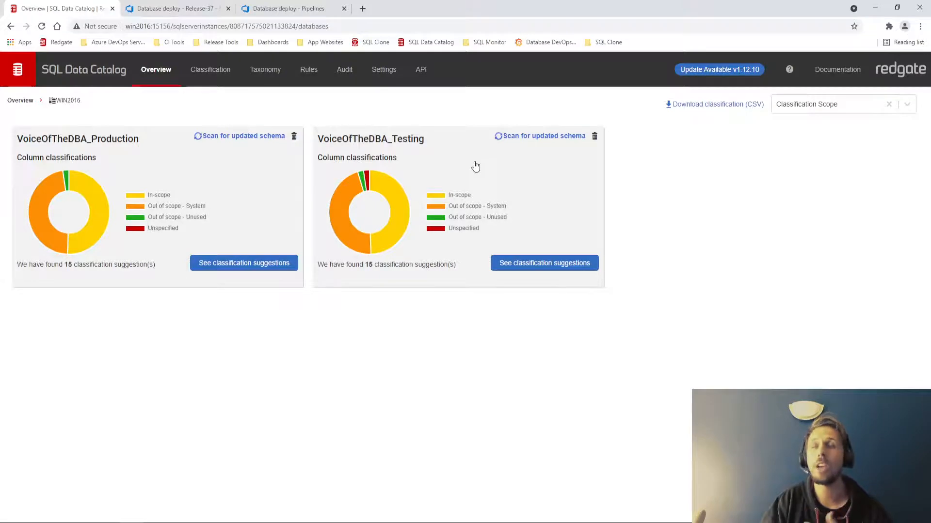
{"action": "left_click", "coordinate": [544, 263]}
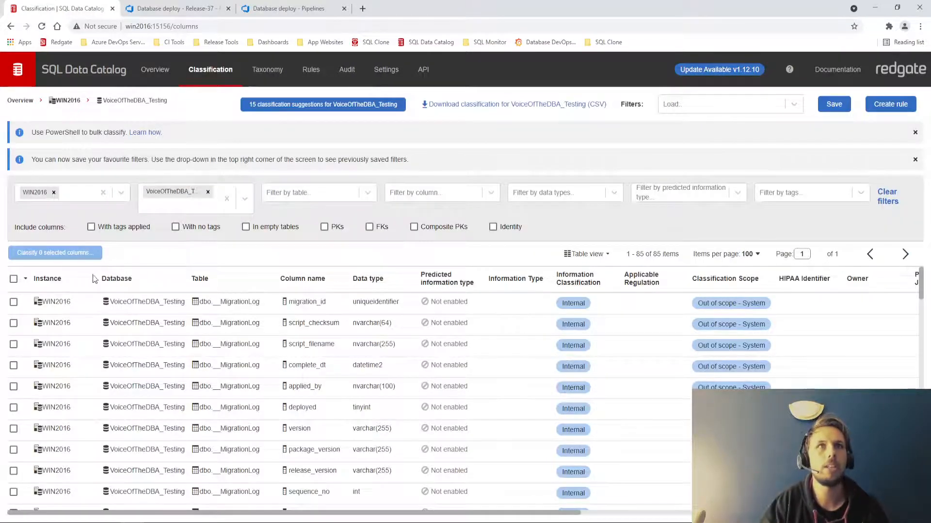
Step: Filter to untagged columns and classify Rating as Internal, Out of scope - System
{"action": "left_click", "coordinate": [176, 226]}
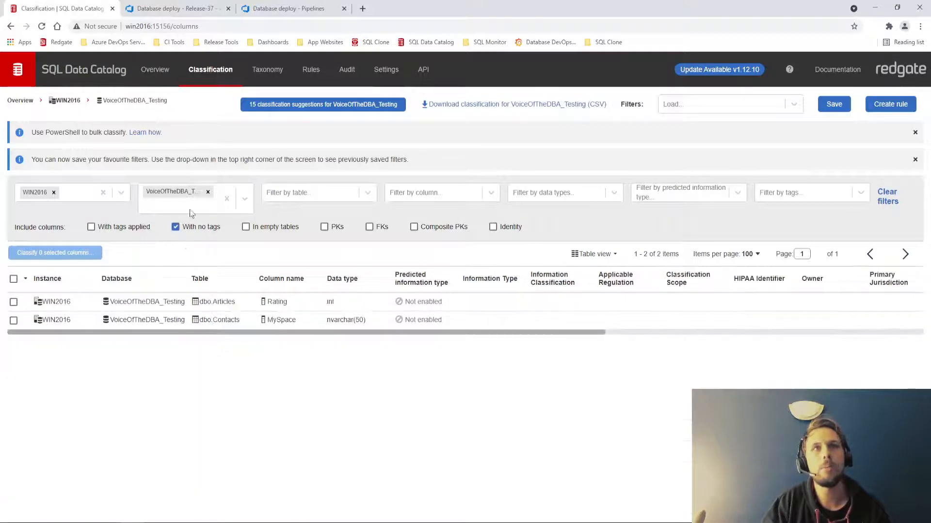
{"action": "left_click", "coordinate": [14, 301]}
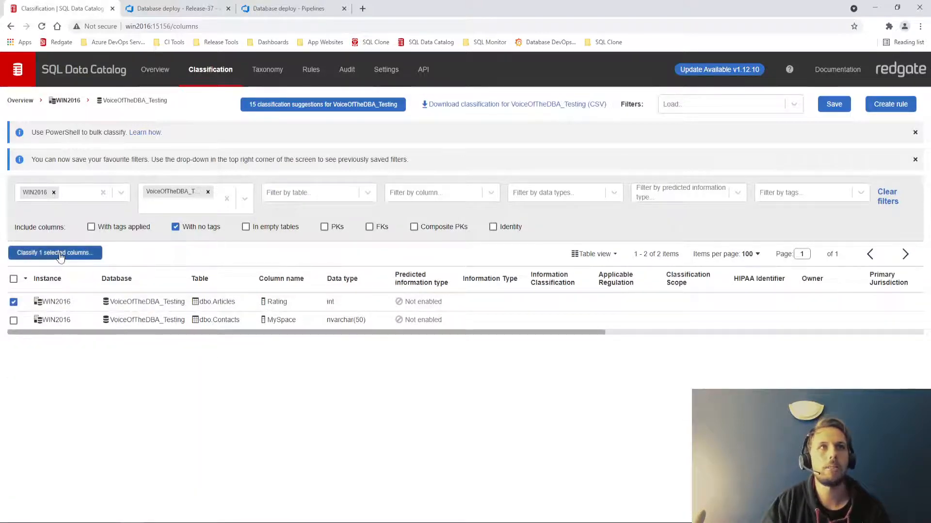
{"action": "mouse_move", "coordinate": [223, 303]}
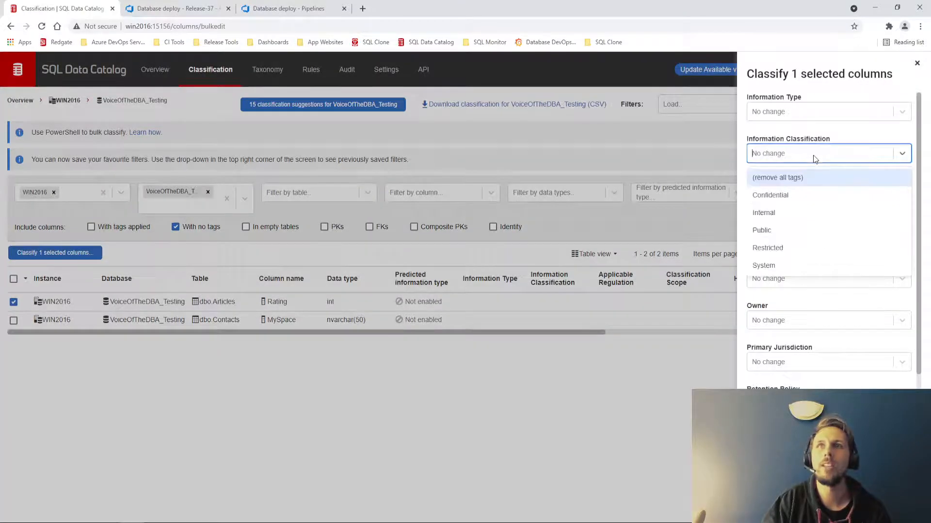
{"action": "left_click", "coordinate": [763, 212]}
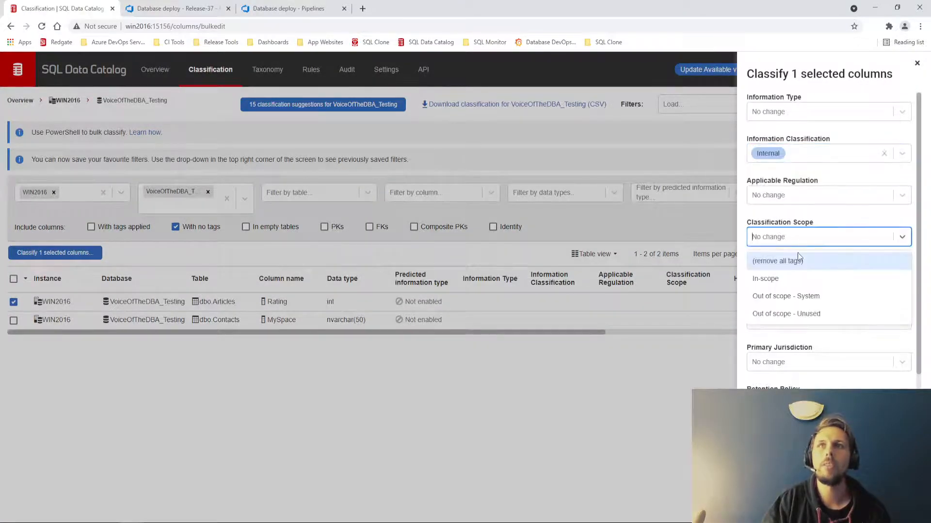
{"action": "left_click", "coordinate": [785, 297]}
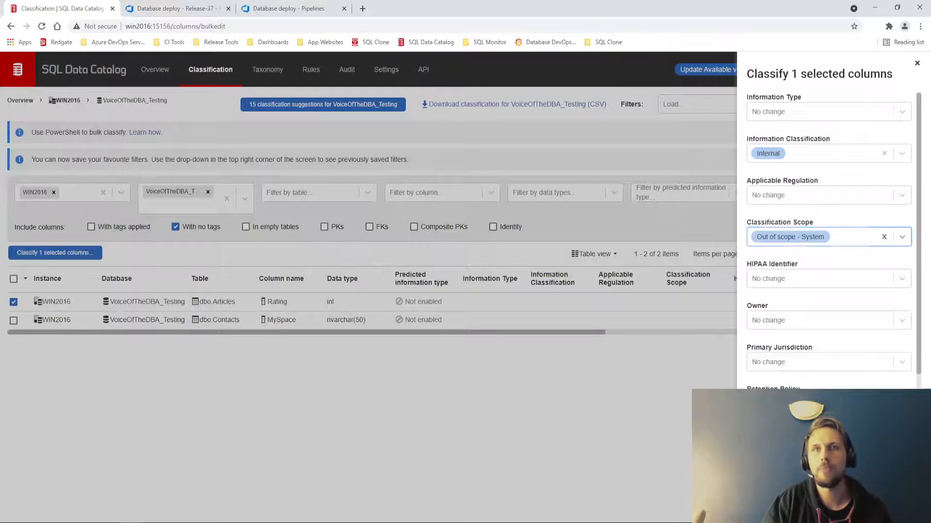
{"action": "left_click", "coordinate": [917, 63]}
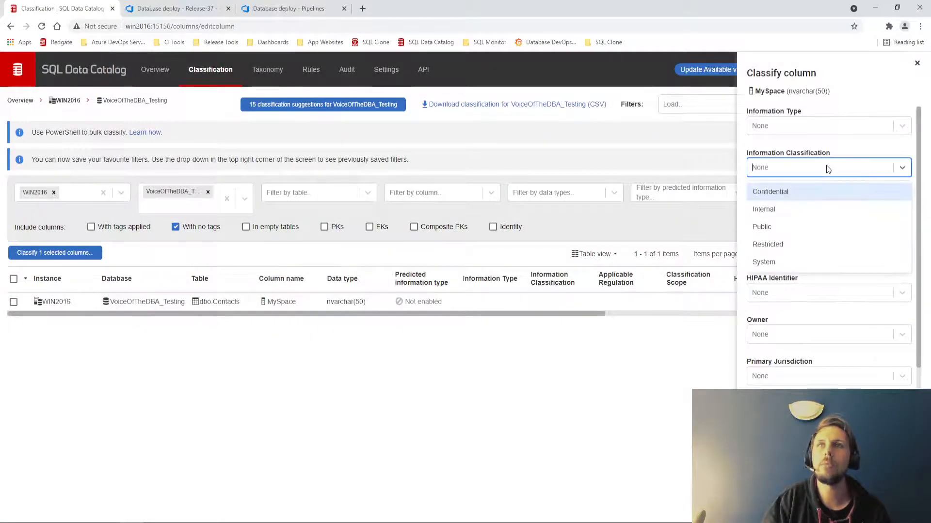
Step: Classify MySpace as Confidential and In-scope, then return to the WIN2016 overview and deploy pipeline
{"action": "left_click", "coordinate": [770, 191]}
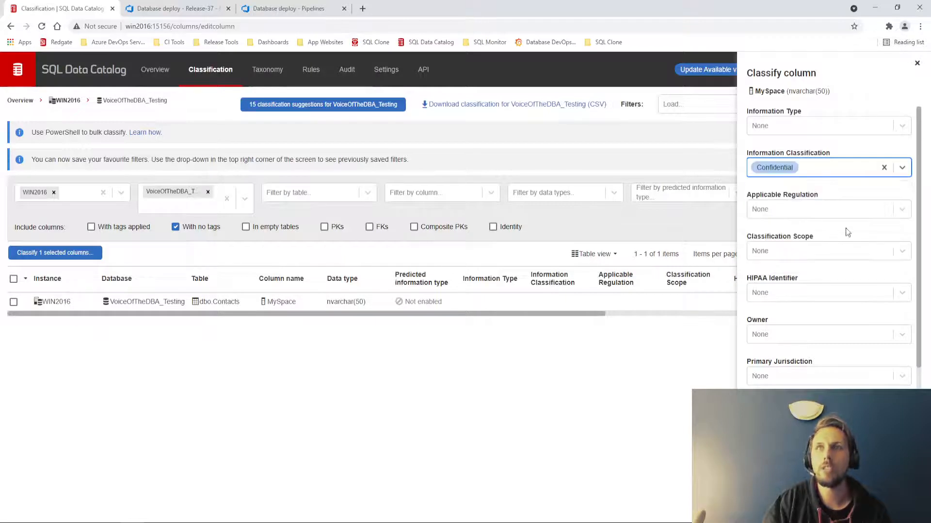
{"action": "left_click", "coordinate": [825, 250]}
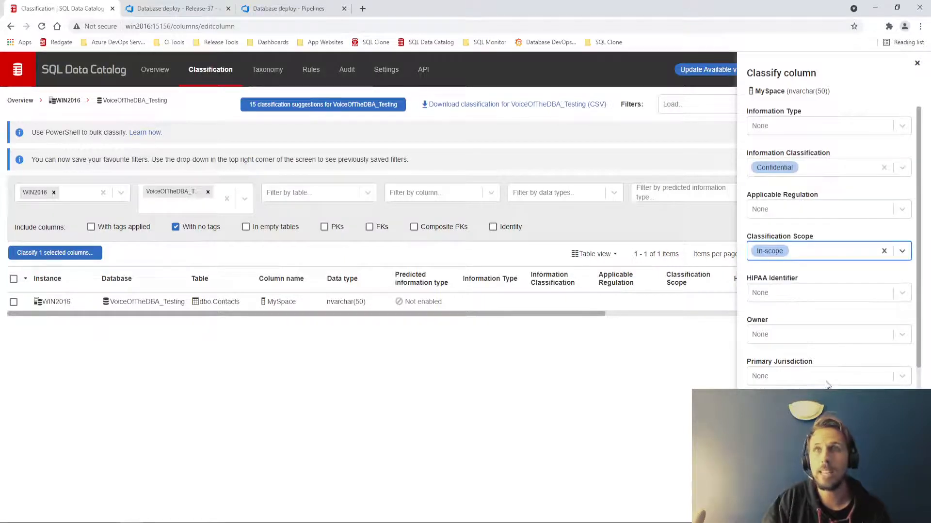
{"action": "left_click", "coordinate": [917, 63]}
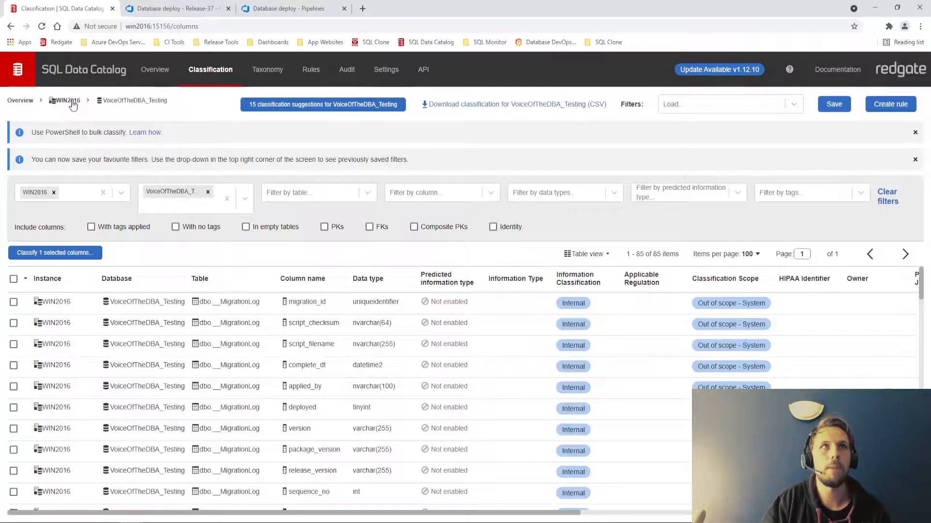
{"action": "left_click", "coordinate": [65, 100]}
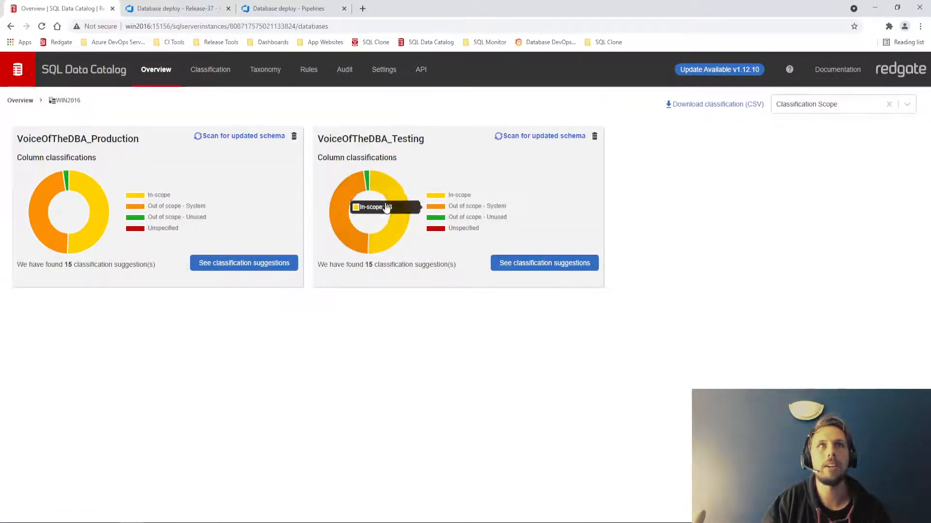
{"action": "left_click", "coordinate": [291, 9]}
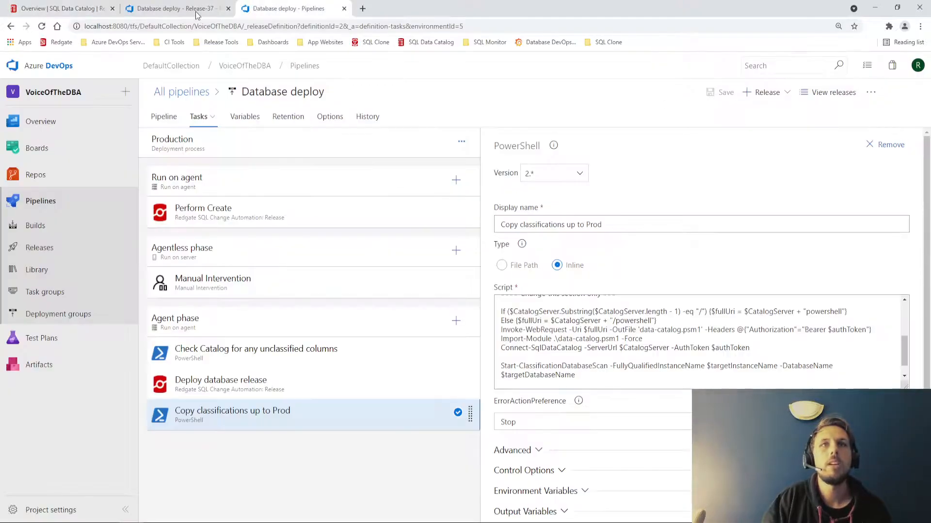
Step: Redeploy Release-37's failed Production stage and follow its live deployment logs, then back to the catalog
{"action": "left_click", "coordinate": [172, 9]}
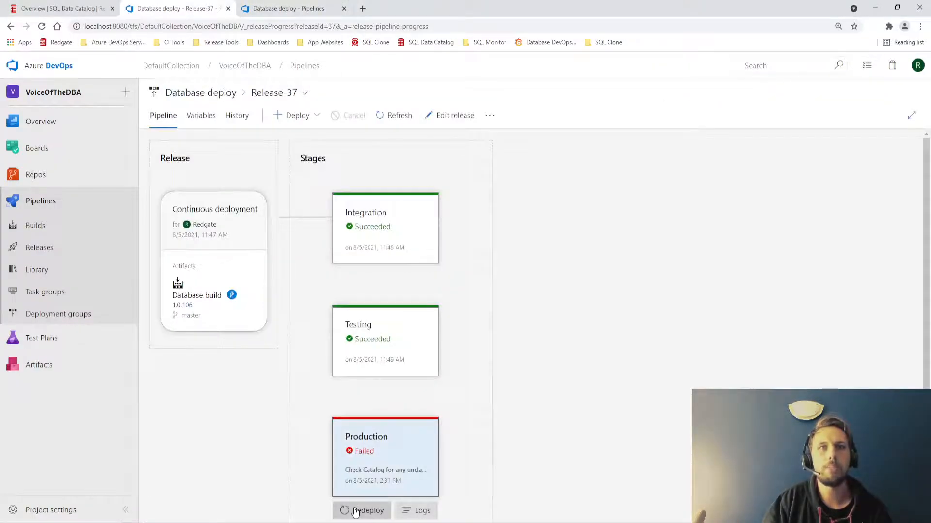
{"action": "left_click", "coordinate": [367, 510]}
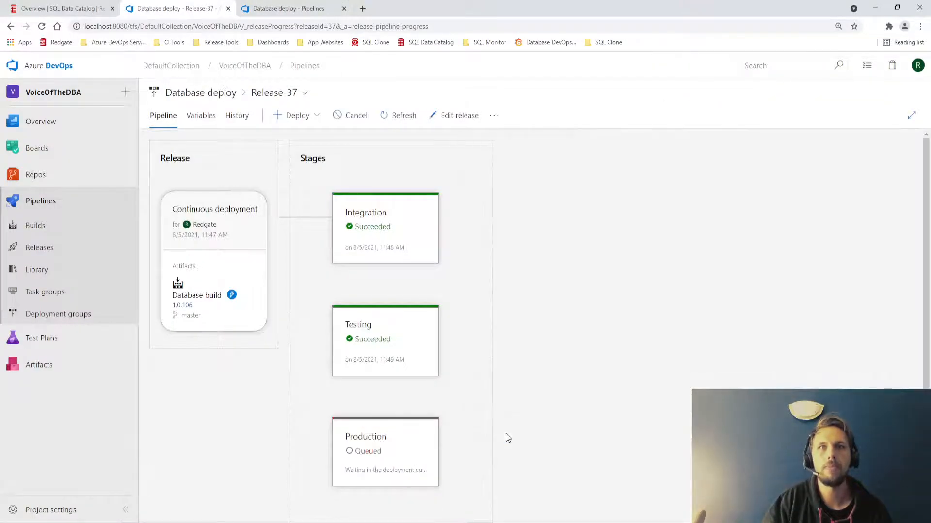
{"action": "left_click", "coordinate": [385, 448]}
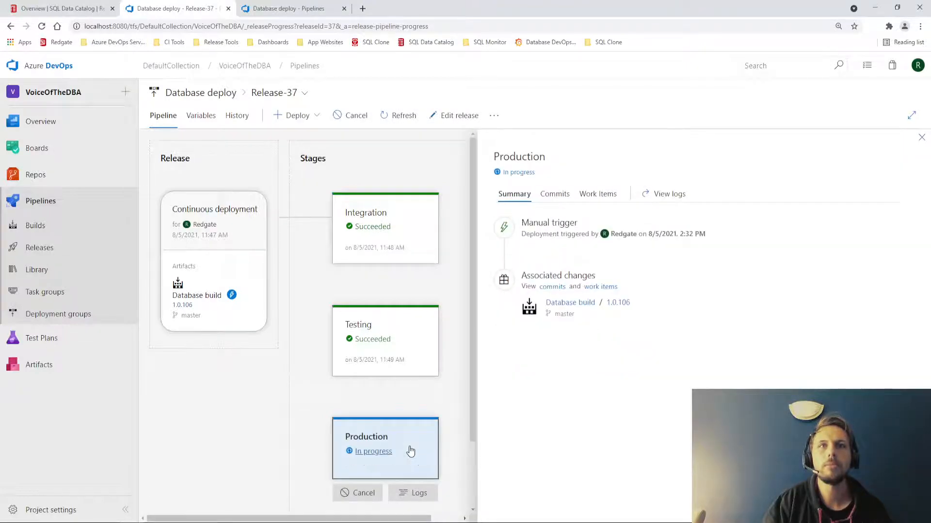
{"action": "left_click", "coordinate": [413, 493]}
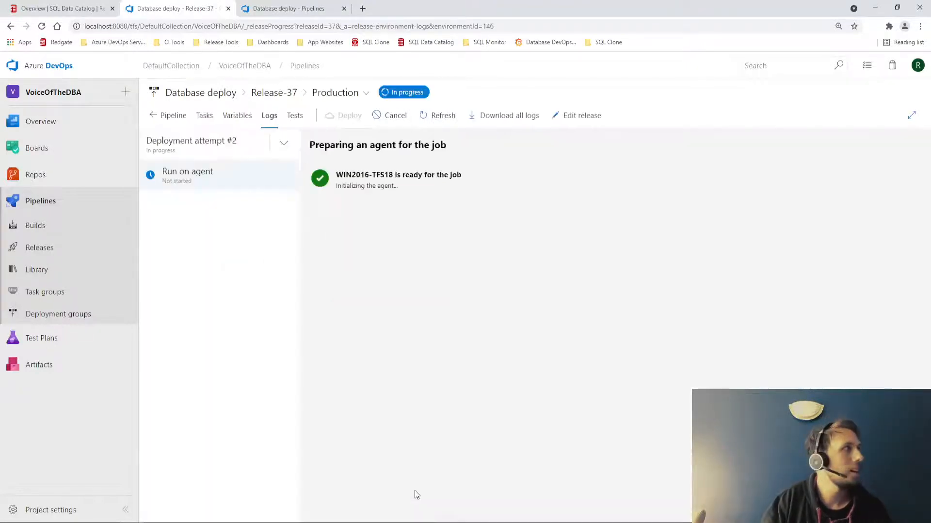
{"action": "mouse_move", "coordinate": [217, 343]}
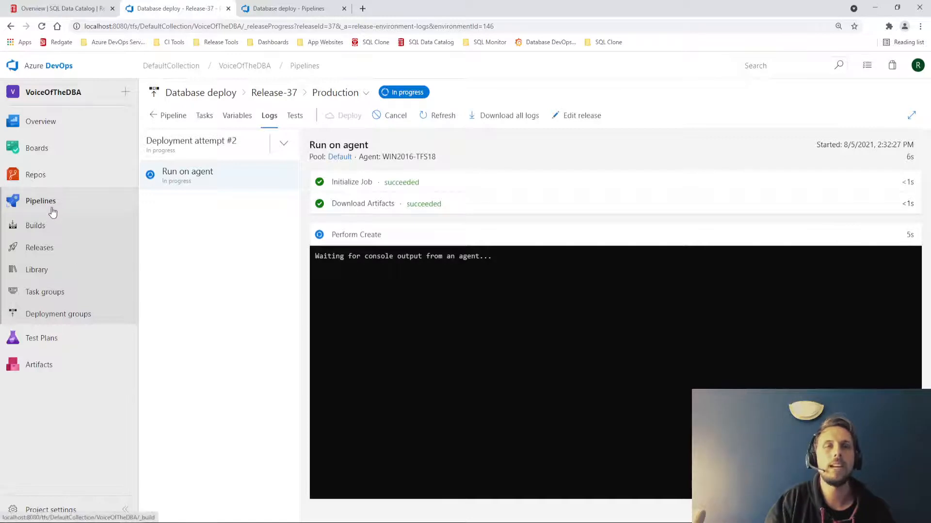
{"action": "mouse_move", "coordinate": [391, 301]}
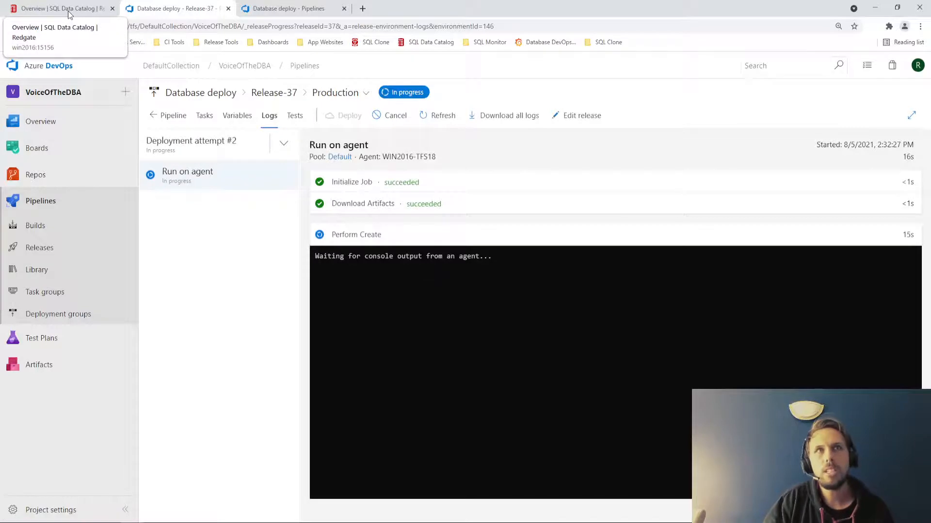
{"action": "left_click", "coordinate": [56, 9]}
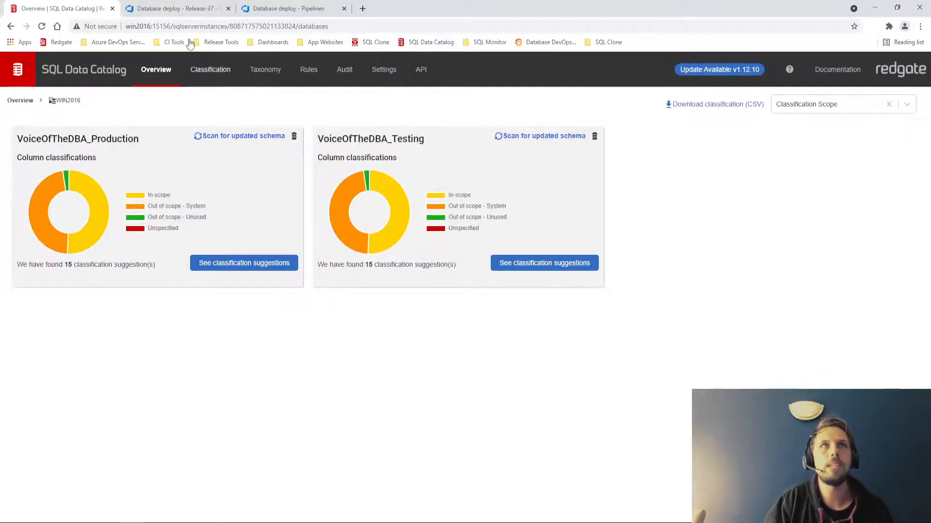
{"action": "mouse_move", "coordinate": [121, 207]}
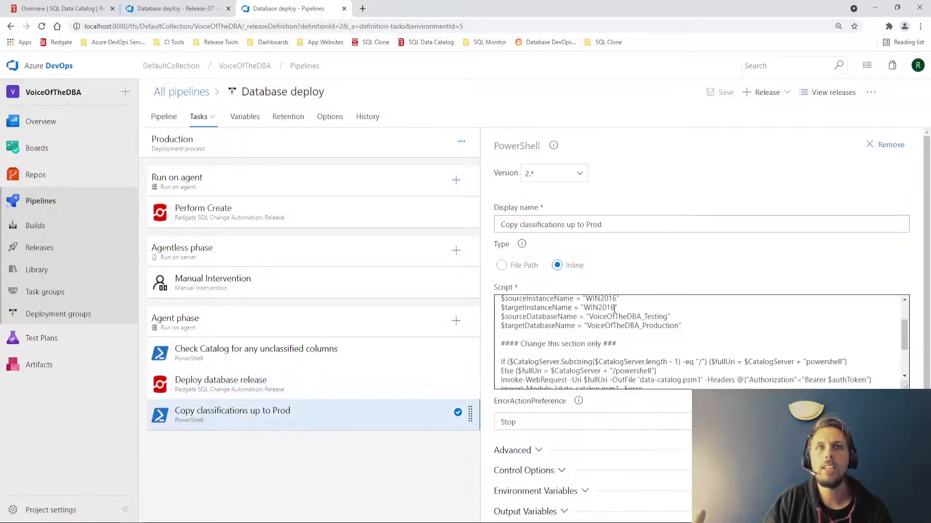
Step: Review the Copy classifications up to Prod inline script, then return to the running release's logs
{"action": "scroll", "scroll_direction": "down", "scroll_amount": 3}
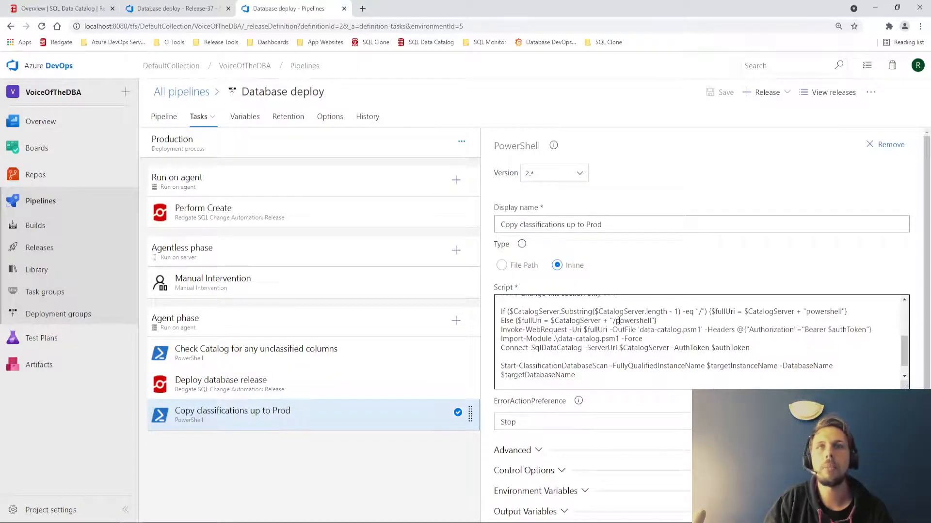
{"action": "scroll", "scroll_direction": "down", "scroll_amount": 3}
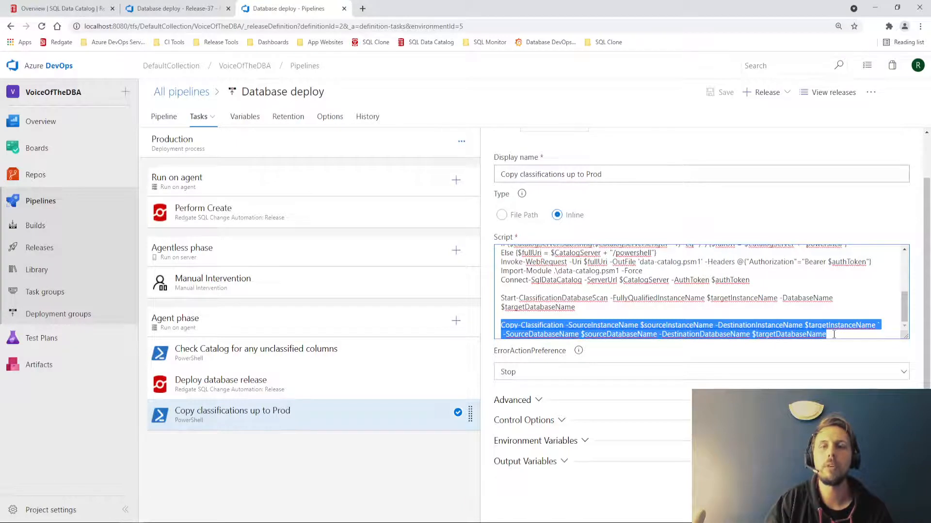
{"action": "left_click", "coordinate": [826, 334]}
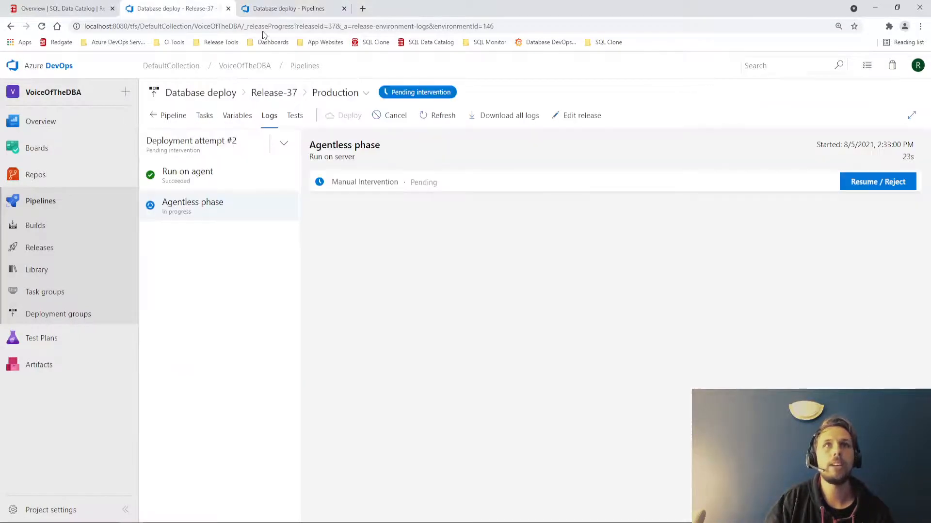
Step: Resume the pending Manual Intervention and view the Agent phase progress
{"action": "left_click", "coordinate": [878, 181]}
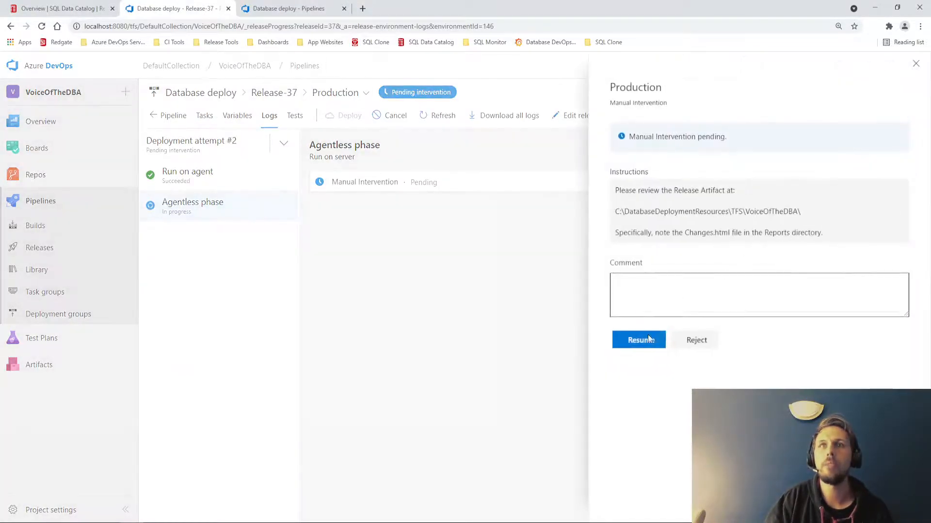
{"action": "left_click", "coordinate": [639, 339]}
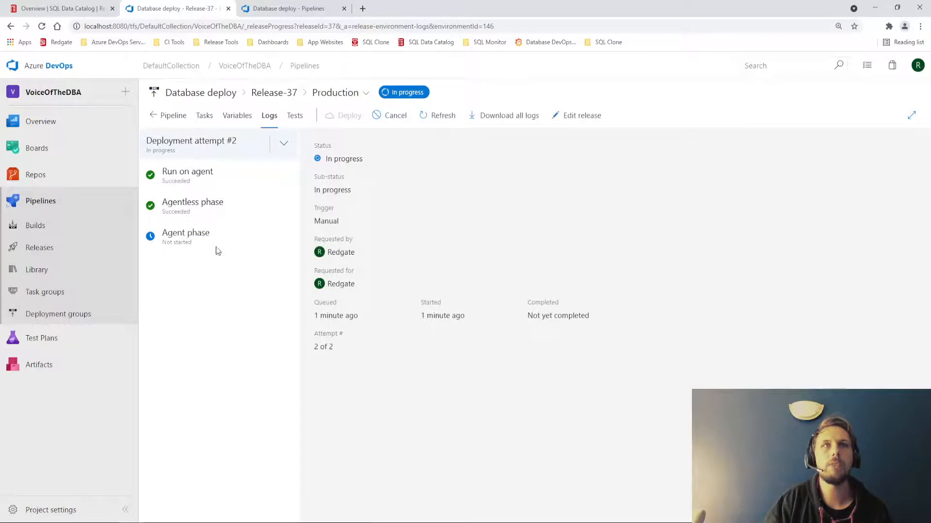
{"action": "left_click", "coordinate": [186, 236]}
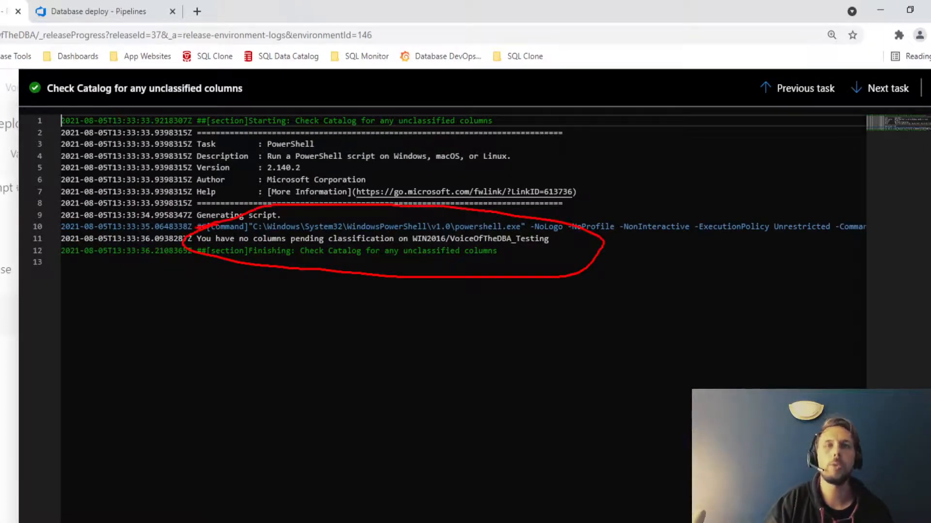
{"action": "mouse_move", "coordinate": [464, 295]}
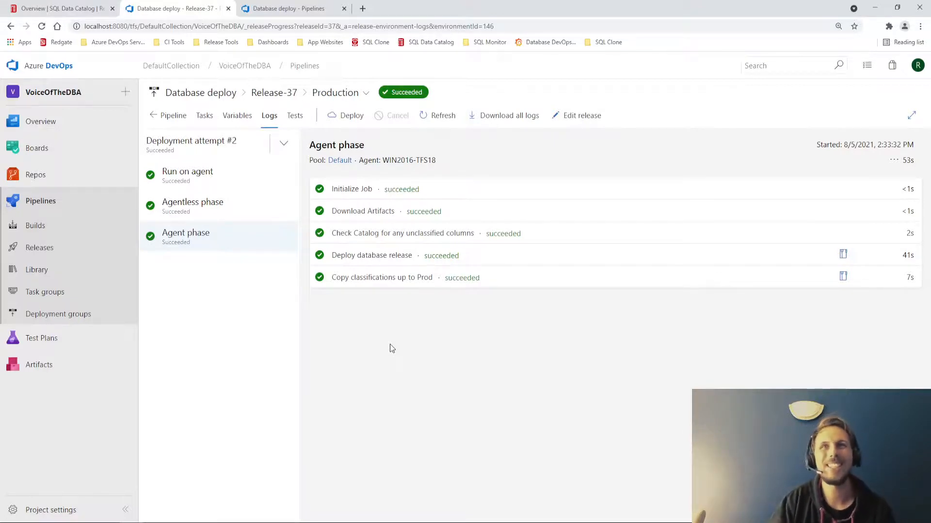
{"action": "mouse_move", "coordinate": [364, 346]}
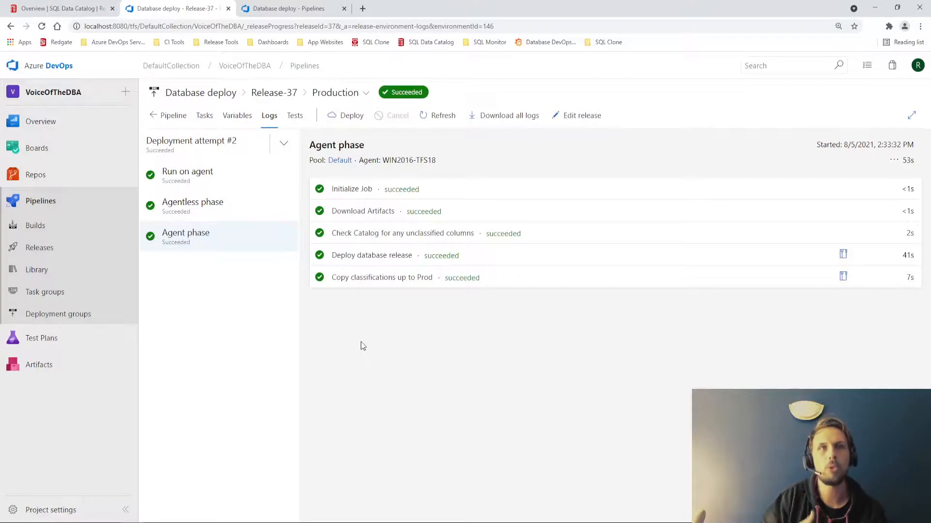
{"action": "mouse_move", "coordinate": [314, 309]}
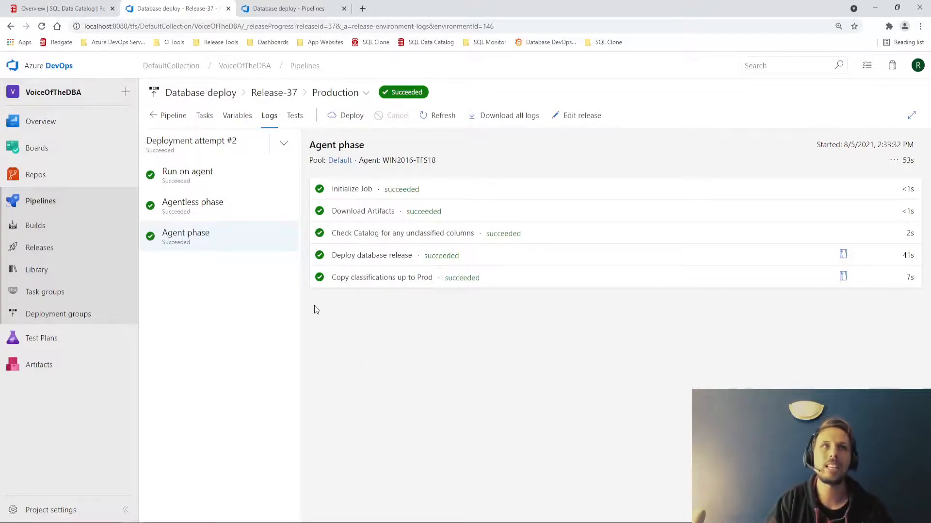
Step: Check VoiceOfTheDBA_Production's dbo.Contacts columns show MySpace as Confidential/In-scope, then return to Release-37 logs
{"action": "left_click", "coordinate": [58, 9]}
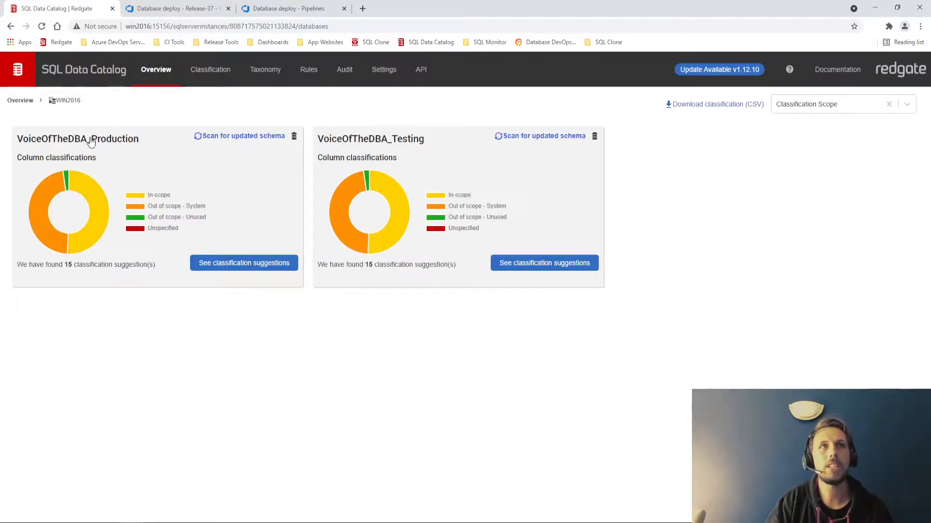
{"action": "mouse_move", "coordinate": [64, 187]}
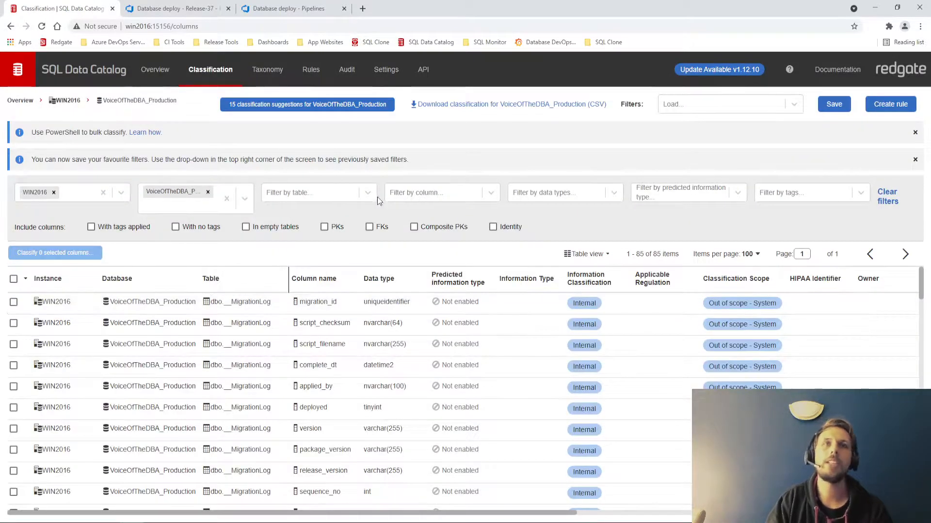
{"action": "left_click", "coordinate": [311, 192]}
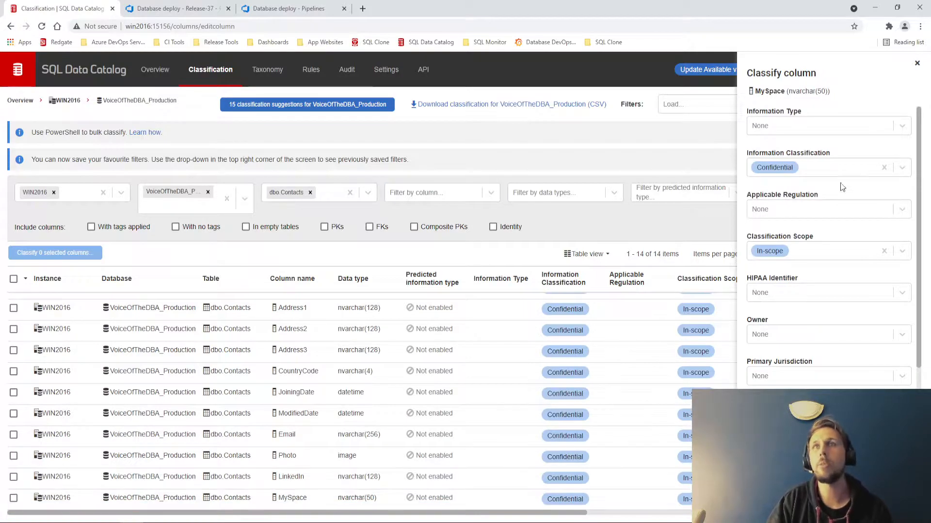
{"action": "mouse_move", "coordinate": [768, 243]}
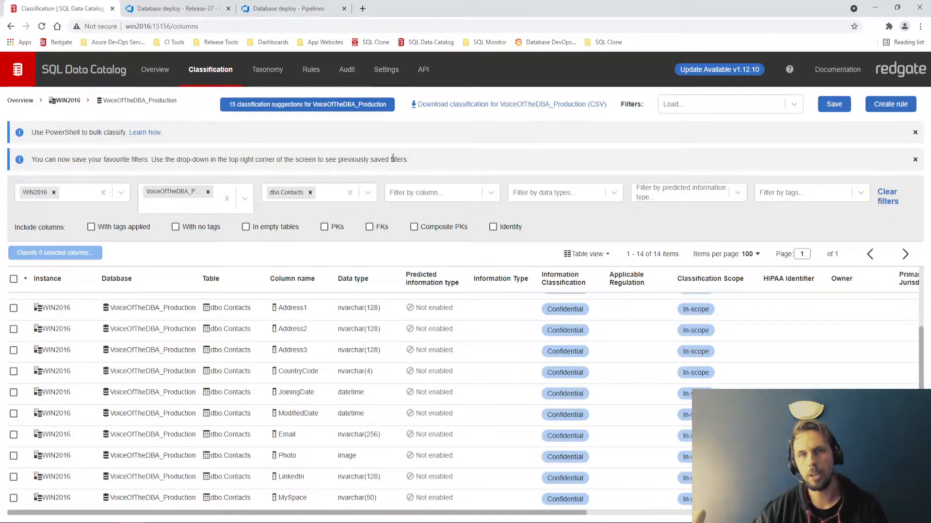
{"action": "left_click", "coordinate": [173, 9]}
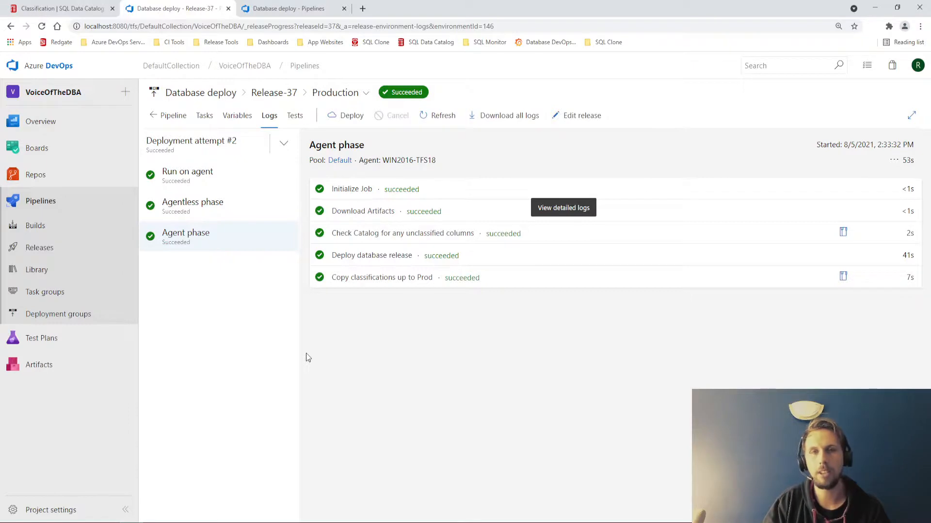
{"action": "mouse_move", "coordinate": [258, 288]}
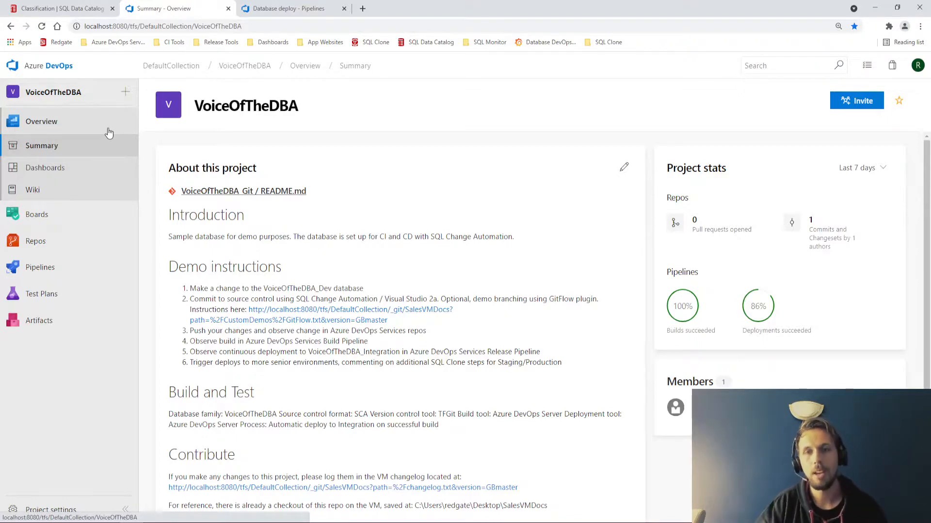
Step: Return via the catalog overview to the Database deploy pipeline's Production tasks editor
{"action": "left_click", "coordinate": [59, 8]}
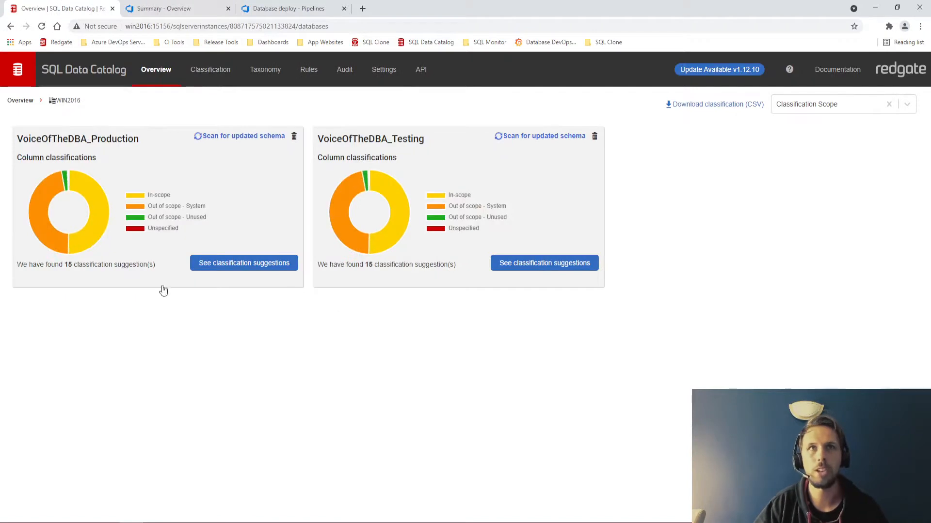
{"action": "mouse_move", "coordinate": [380, 442]}
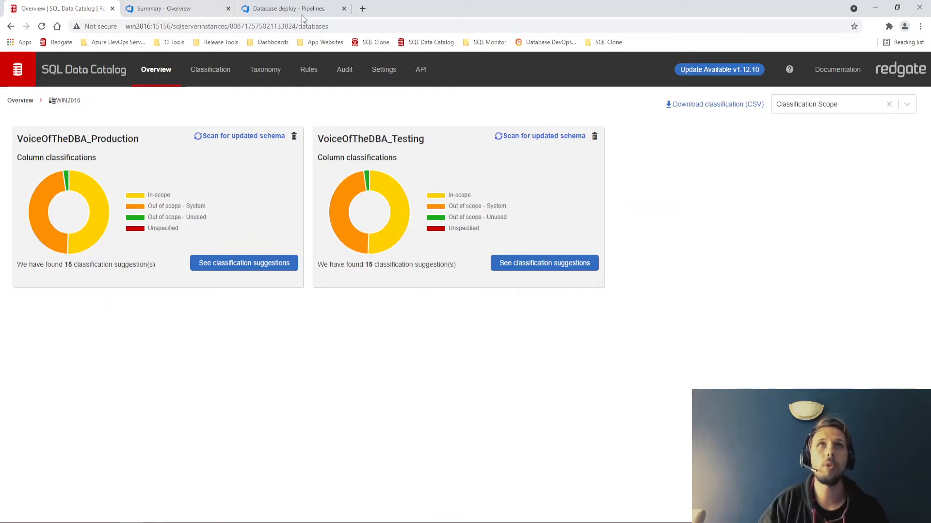
{"action": "left_click", "coordinate": [291, 9]}
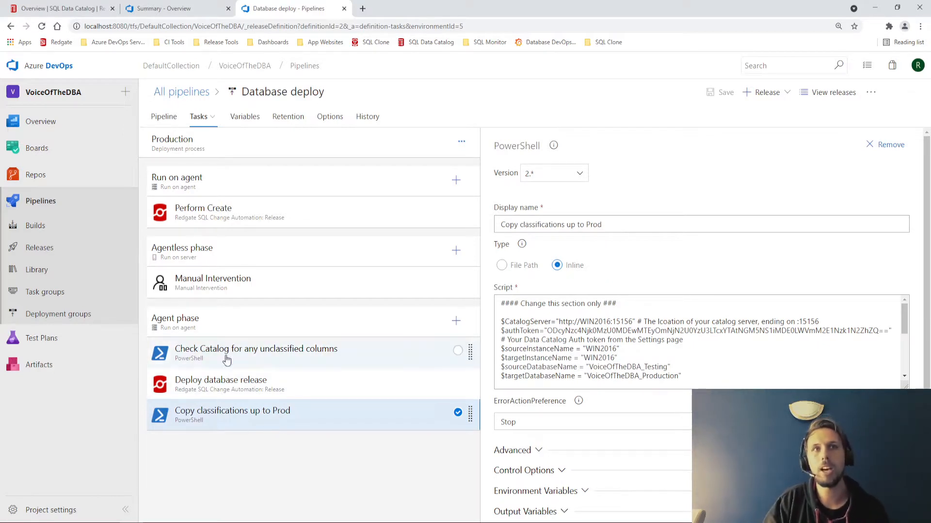
{"action": "mouse_move", "coordinate": [268, 448]}
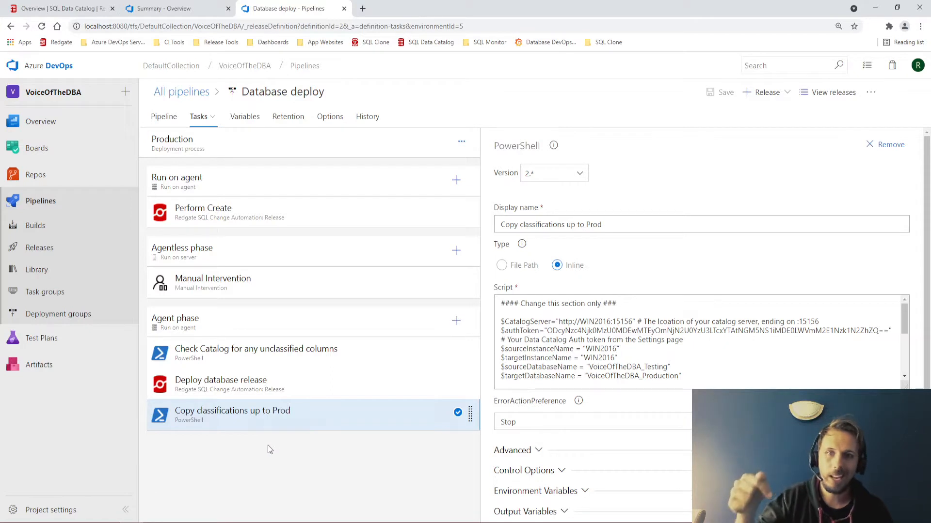